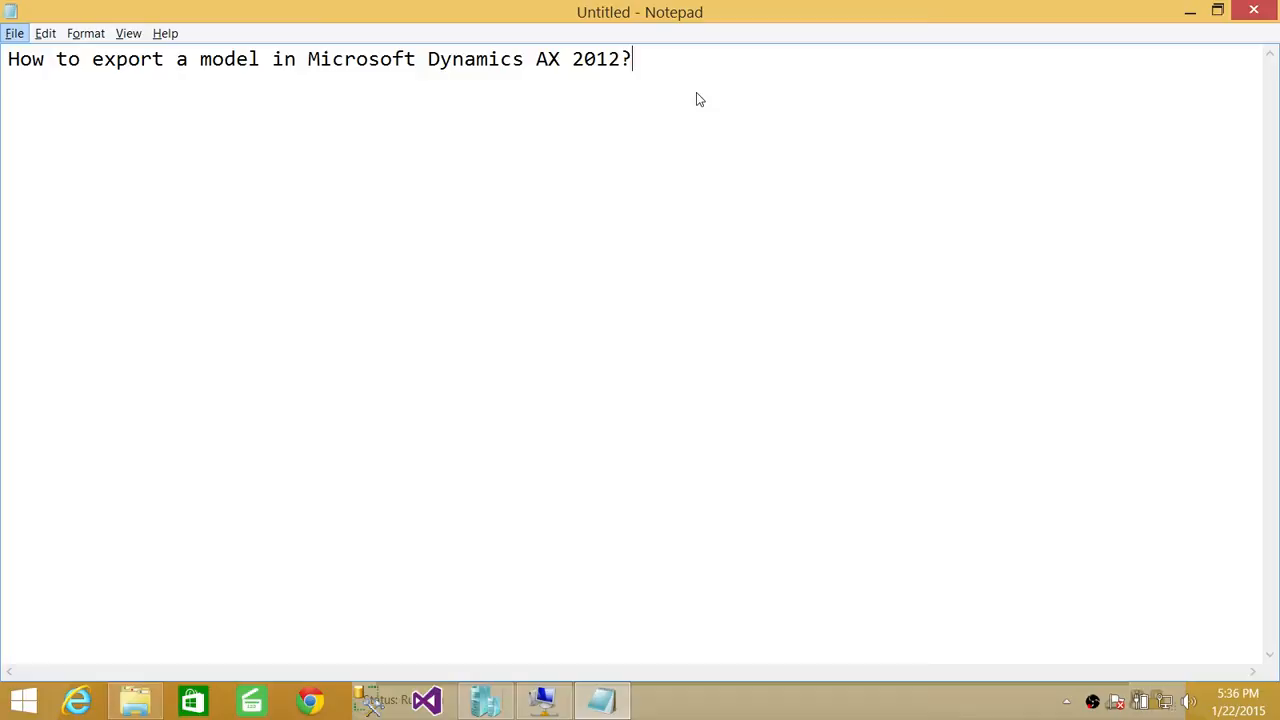
mouse_move(544, 700)
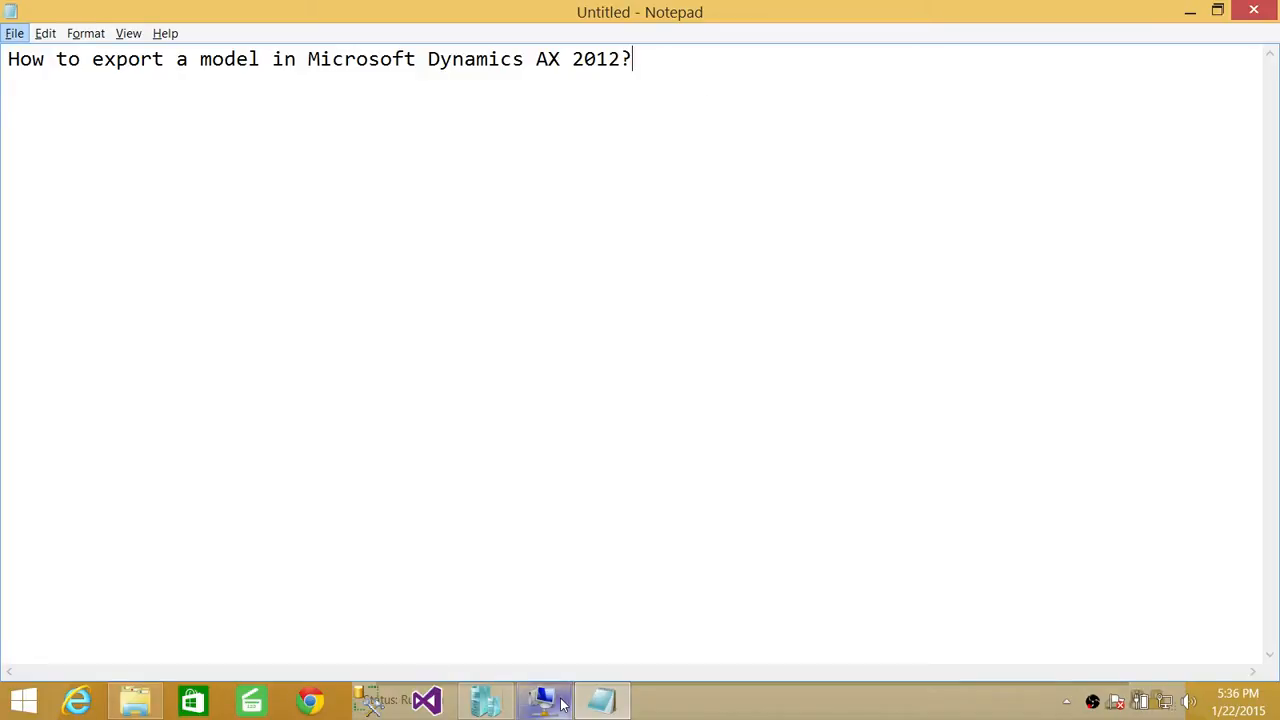
- Bring up the VM's Administrative Tools folder and select the Dynamics AX 2012 Management Shell shortcut
click(544, 700)
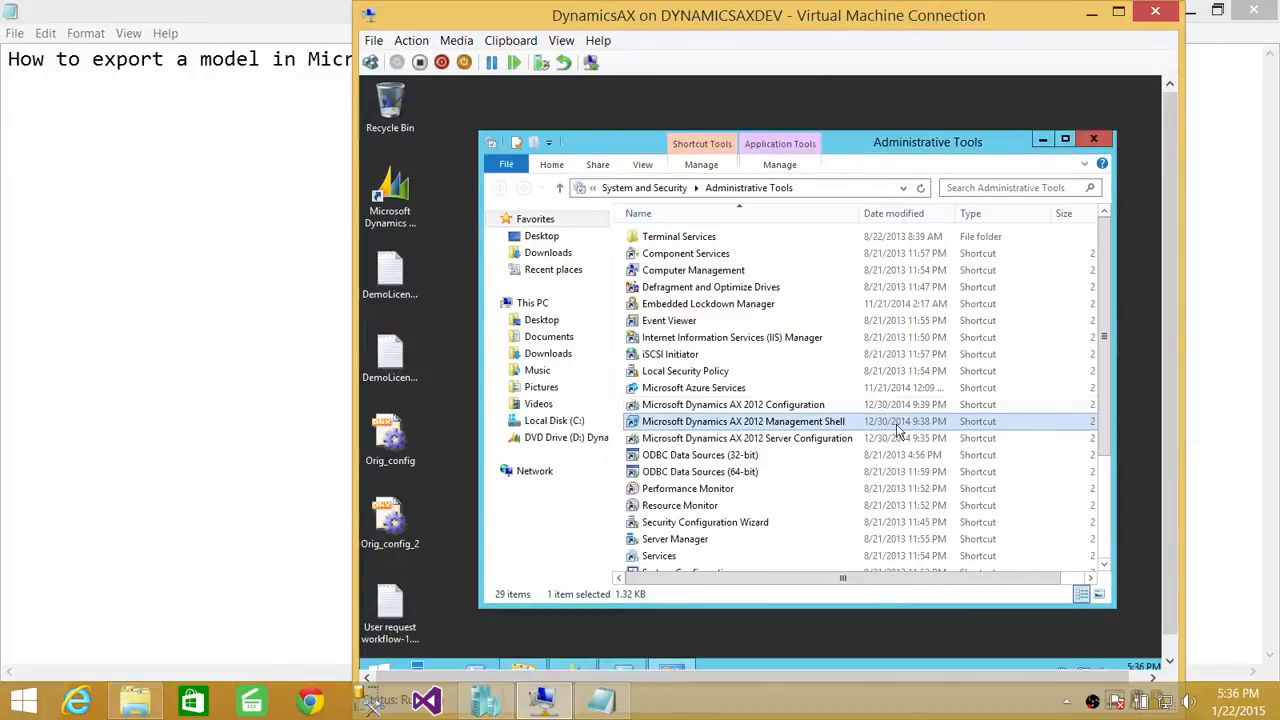
click(1092, 138)
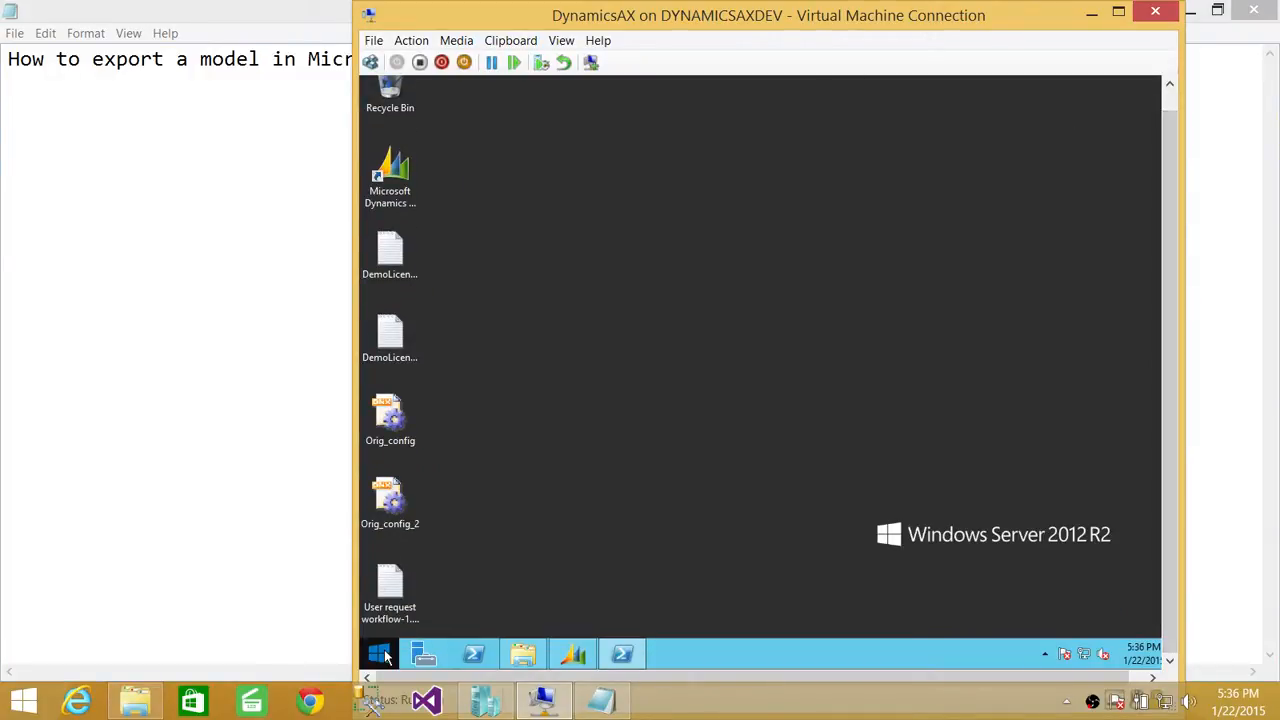
click(380, 654)
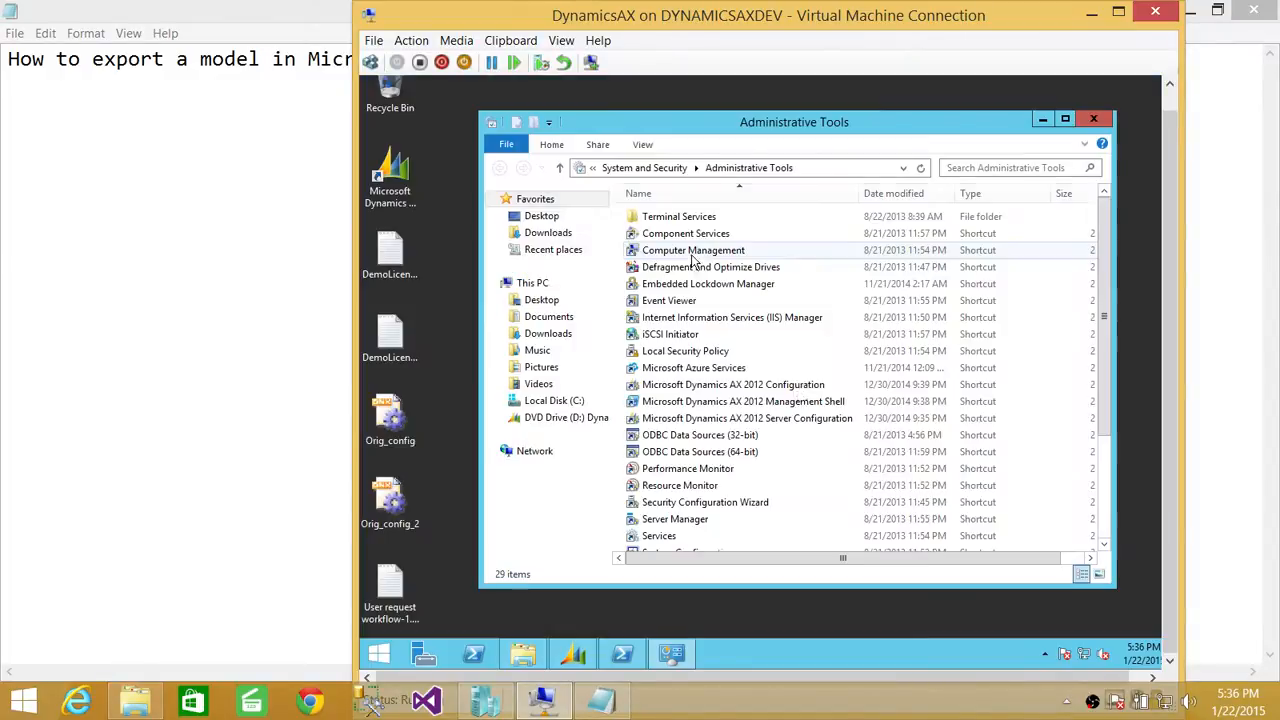
click(742, 400)
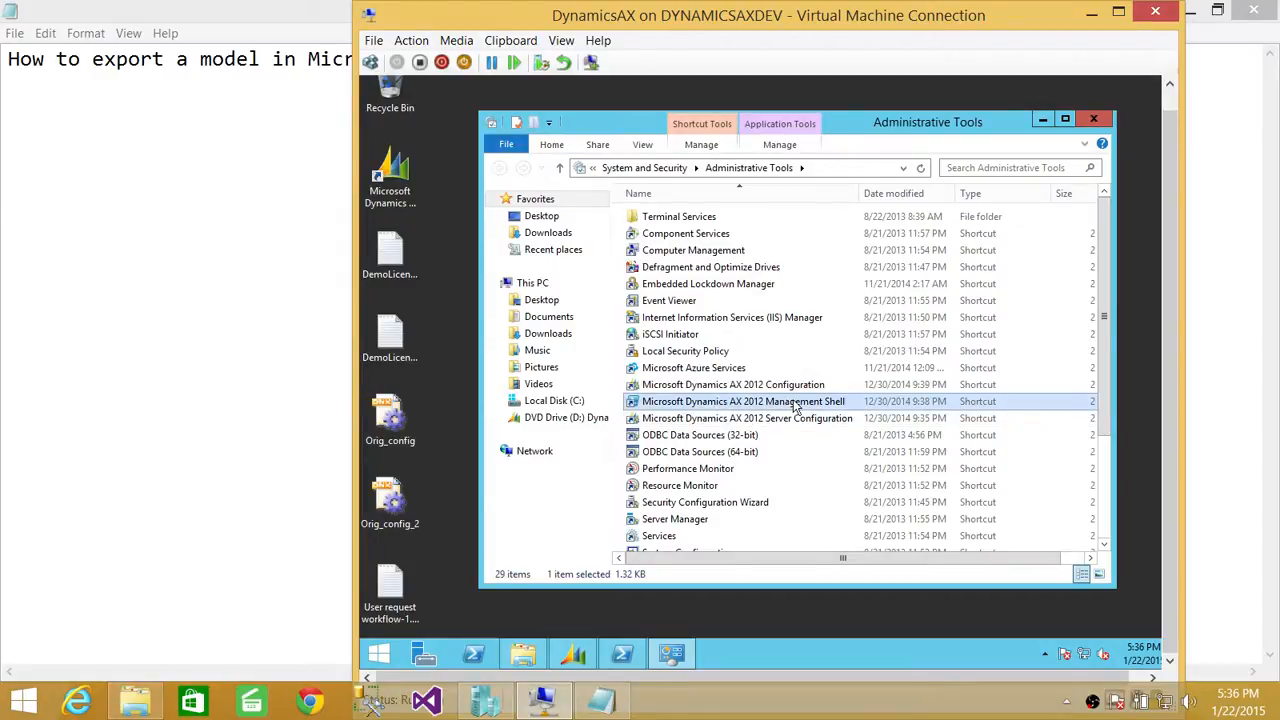
right_click(742, 400)
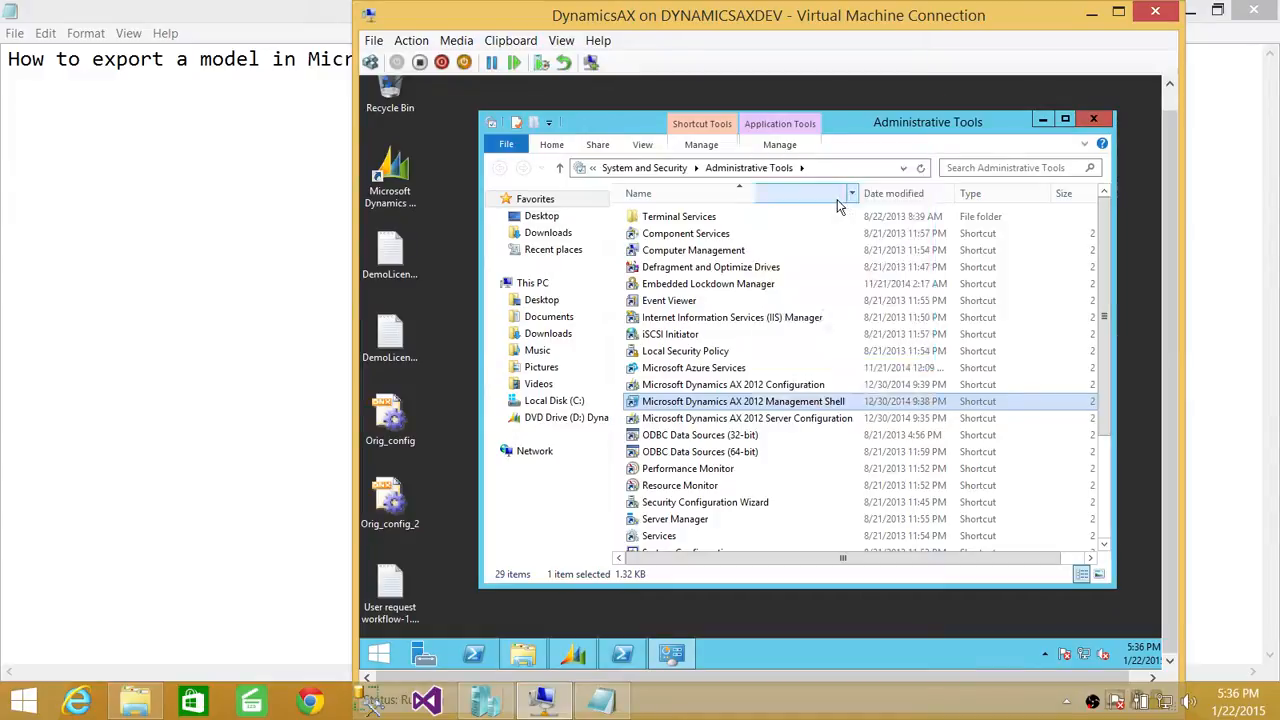
- Launch the Dynamics AX 2012 Management Shell as administrator with its AX modules imported
double_click(742, 400)
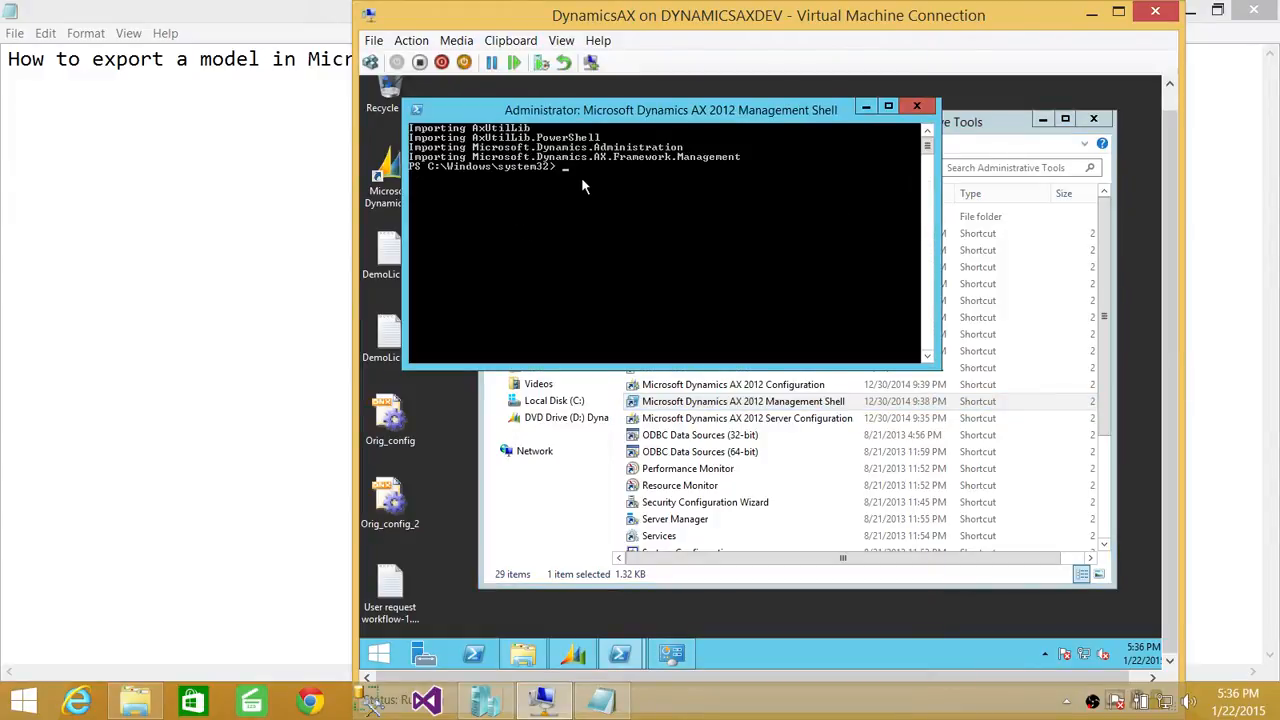
mouse_move(504, 180)
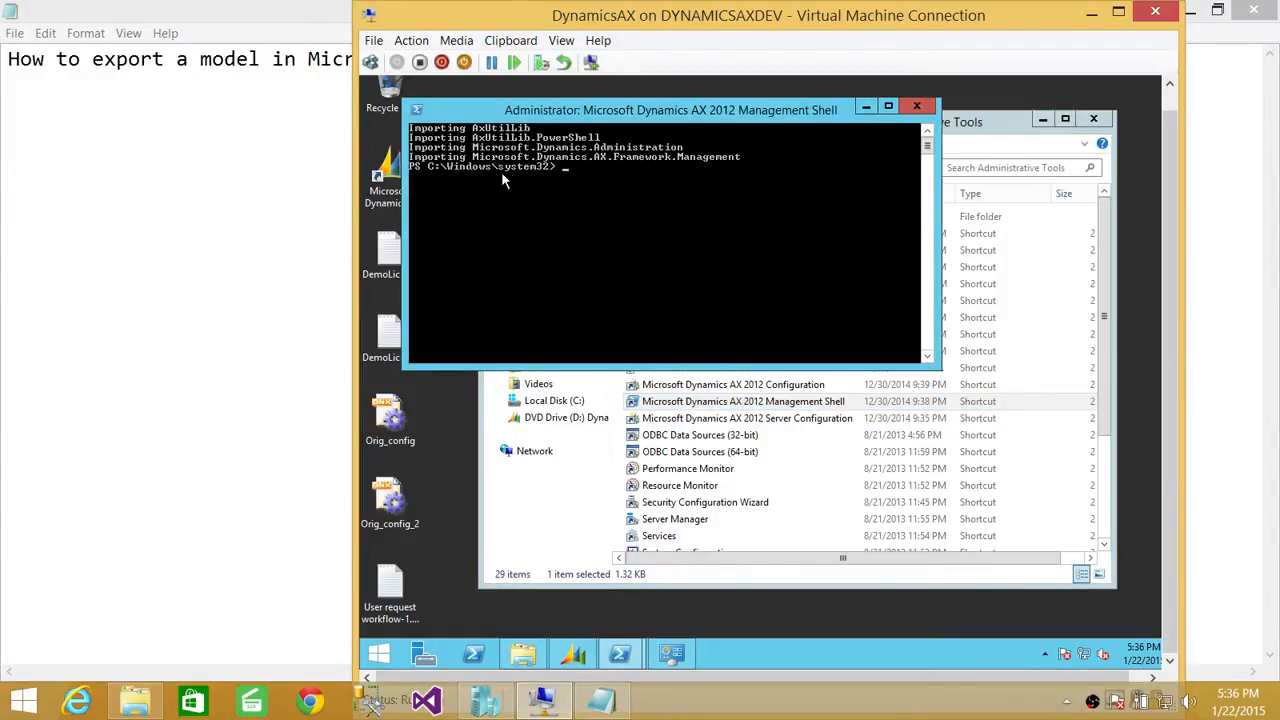
mouse_move(600, 212)
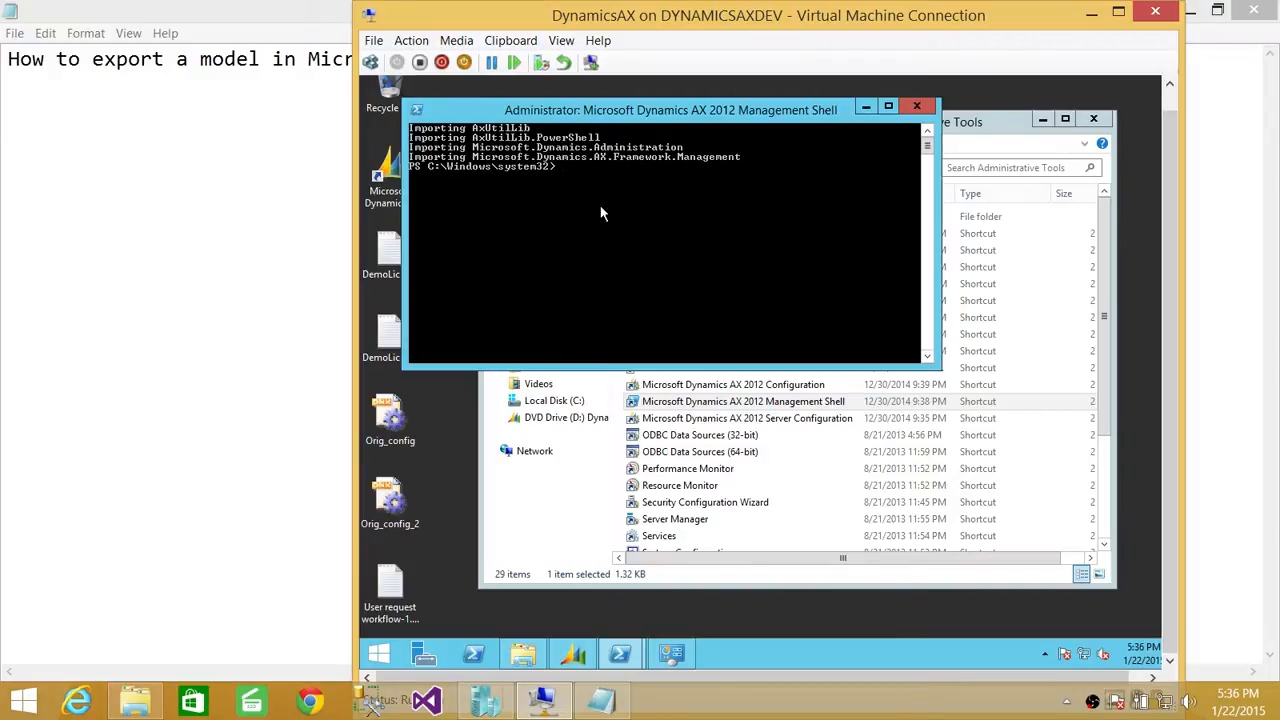
mouse_move(688, 220)
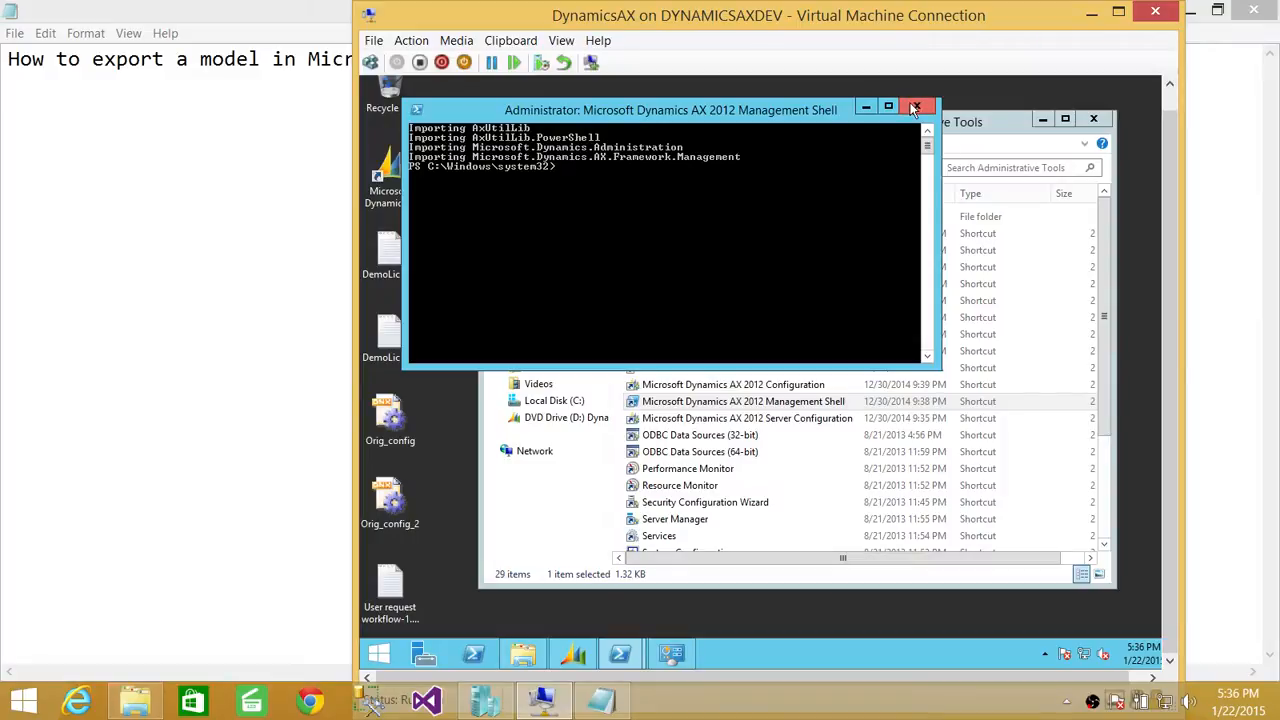
- Maximize the shell, change to the AXPROD server bin folder and show axutil /? help
click(916, 108)
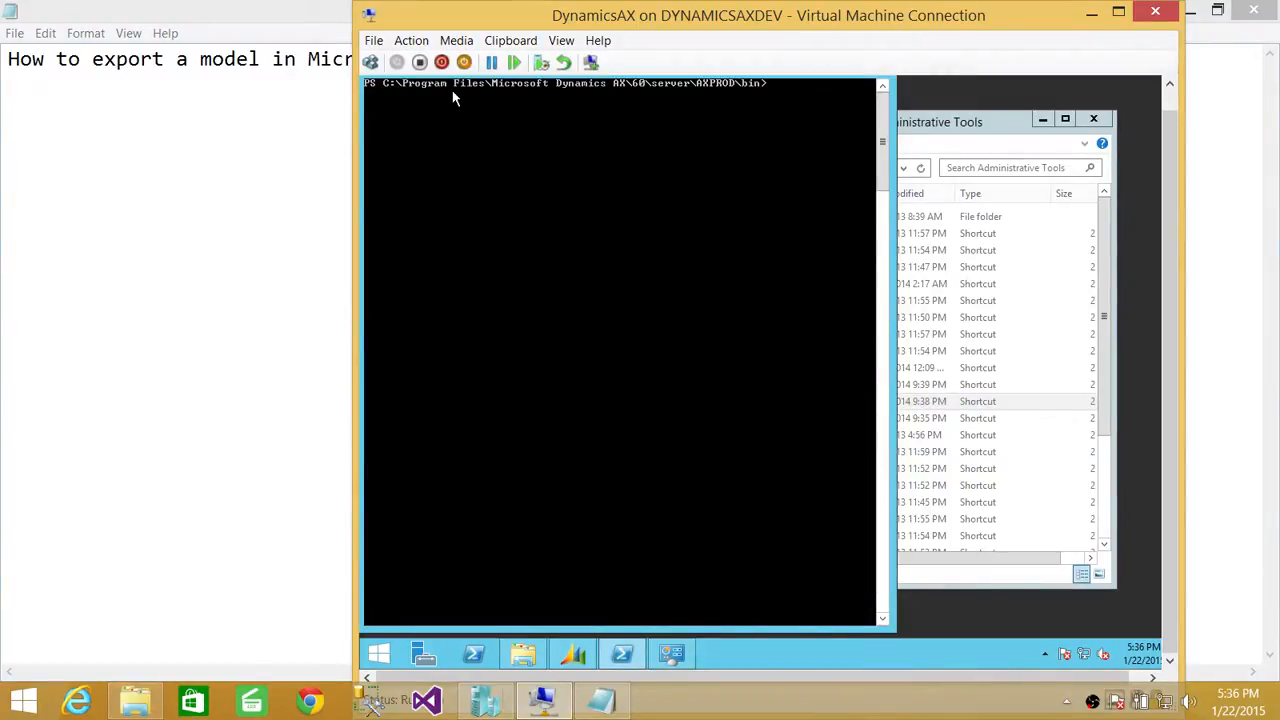
mouse_move(604, 100)
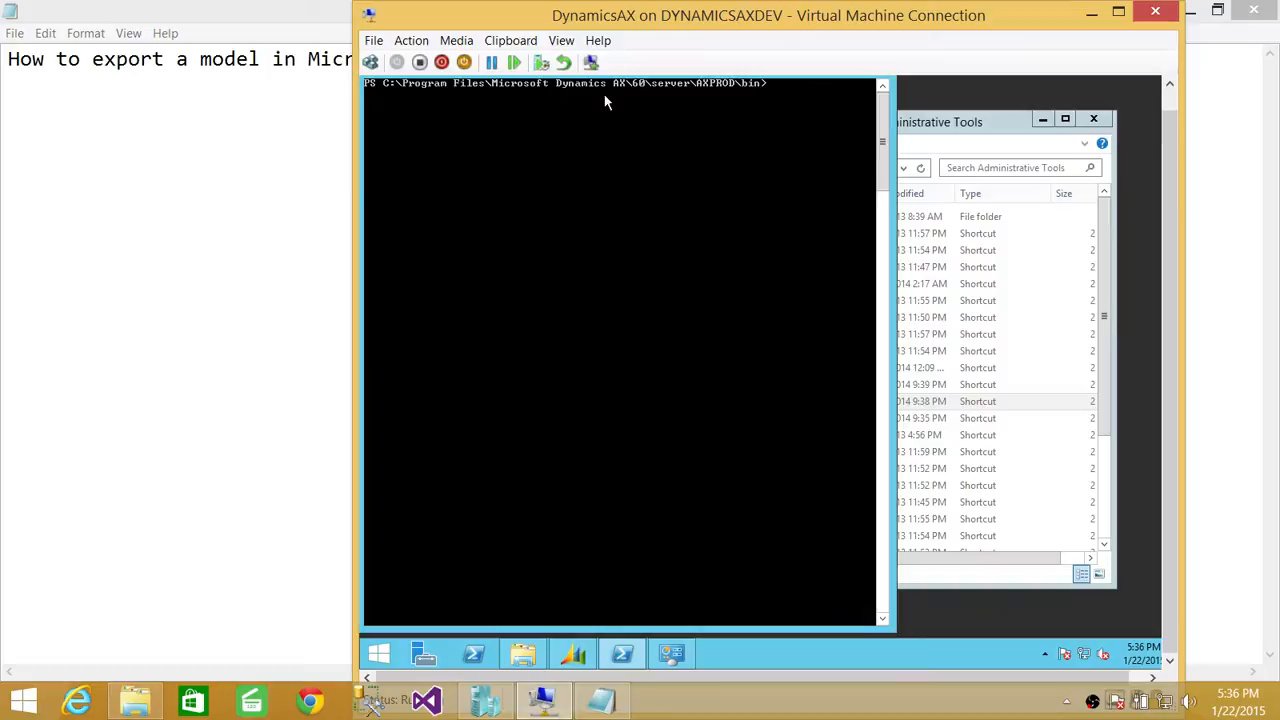
mouse_move(716, 100)
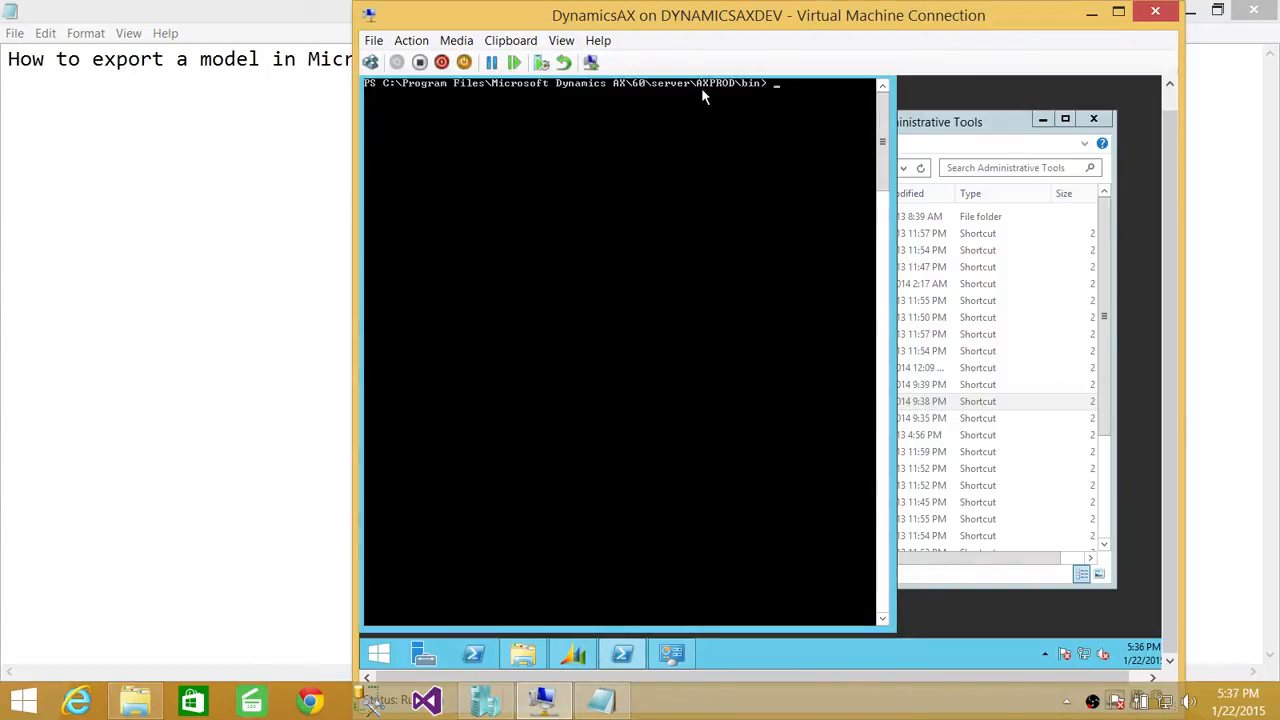
mouse_move(688, 176)
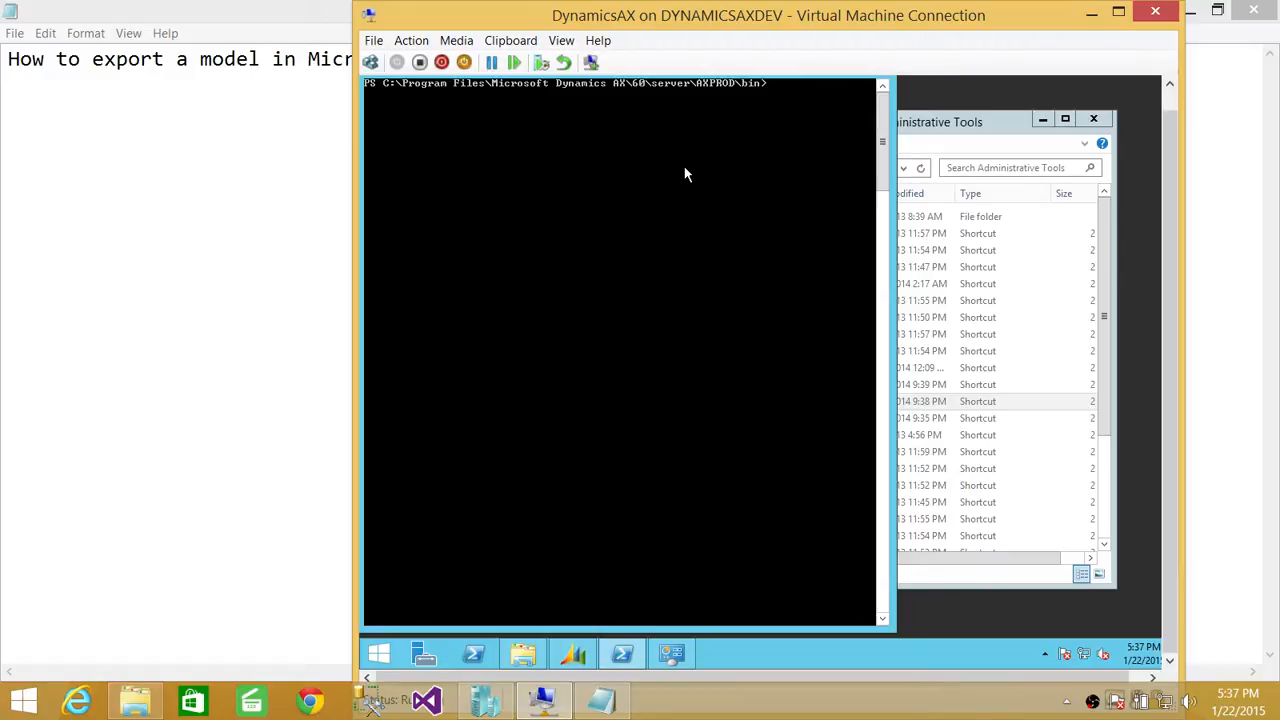
text(ax)
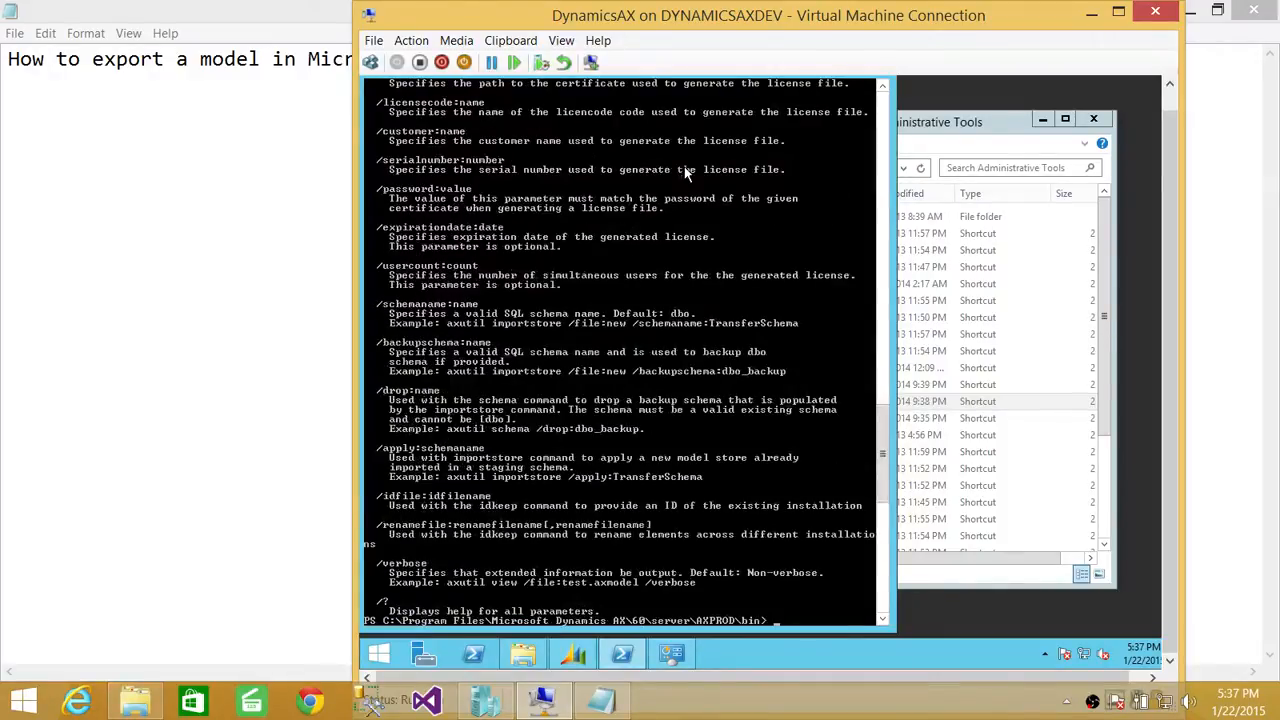
scroll(up, 3)
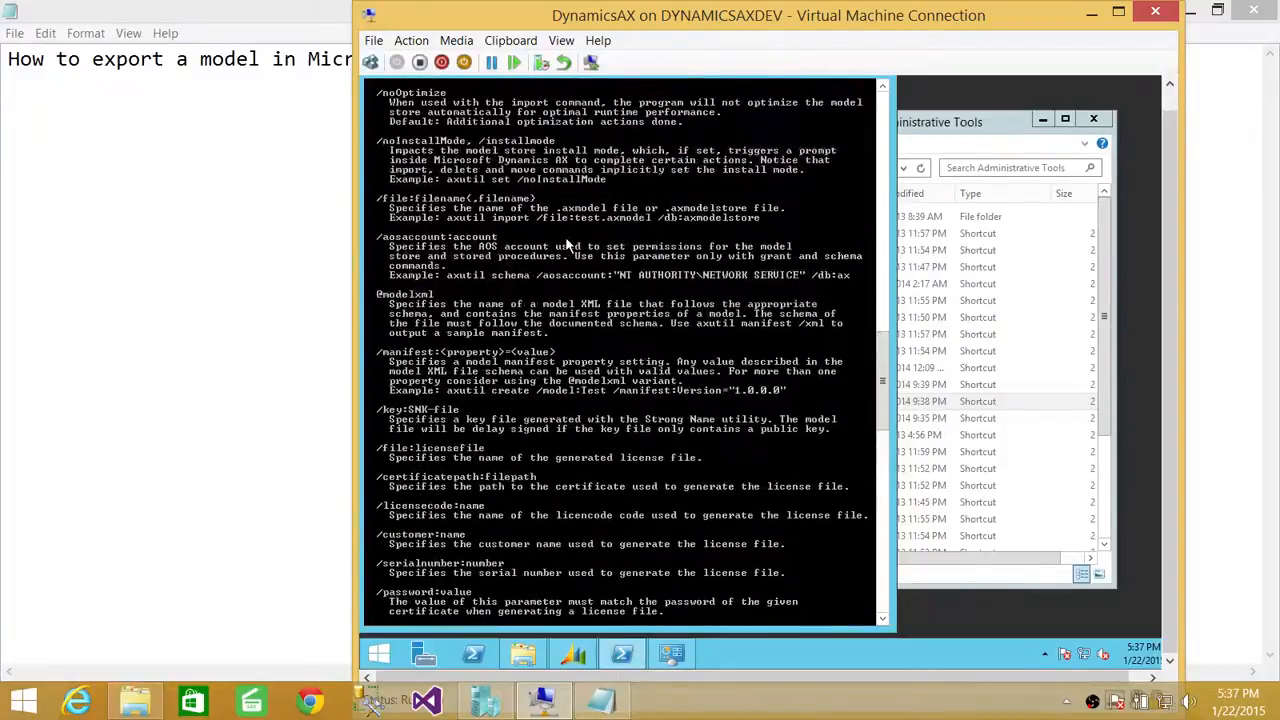
scroll(down, 3)
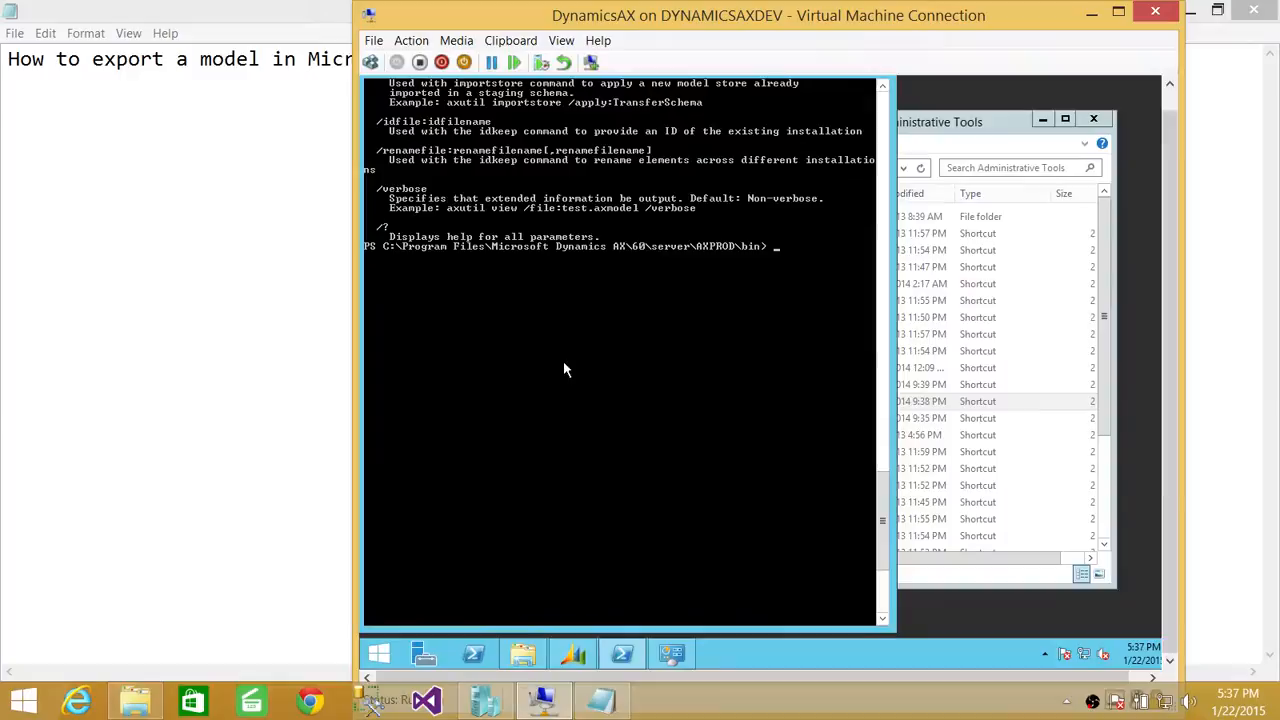
mouse_move(614, 268)
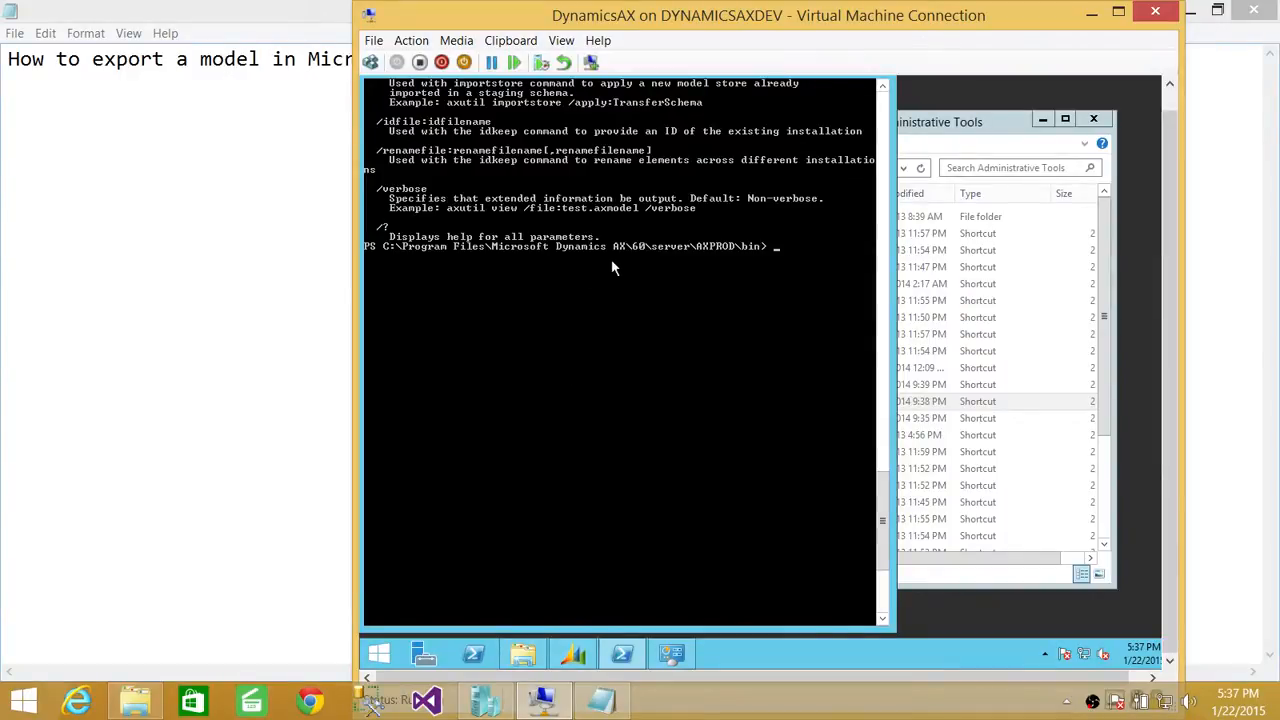
- Run axutil.exe export /file:C:\GER.axmodel /model:GER to export the GER model
text(ax)
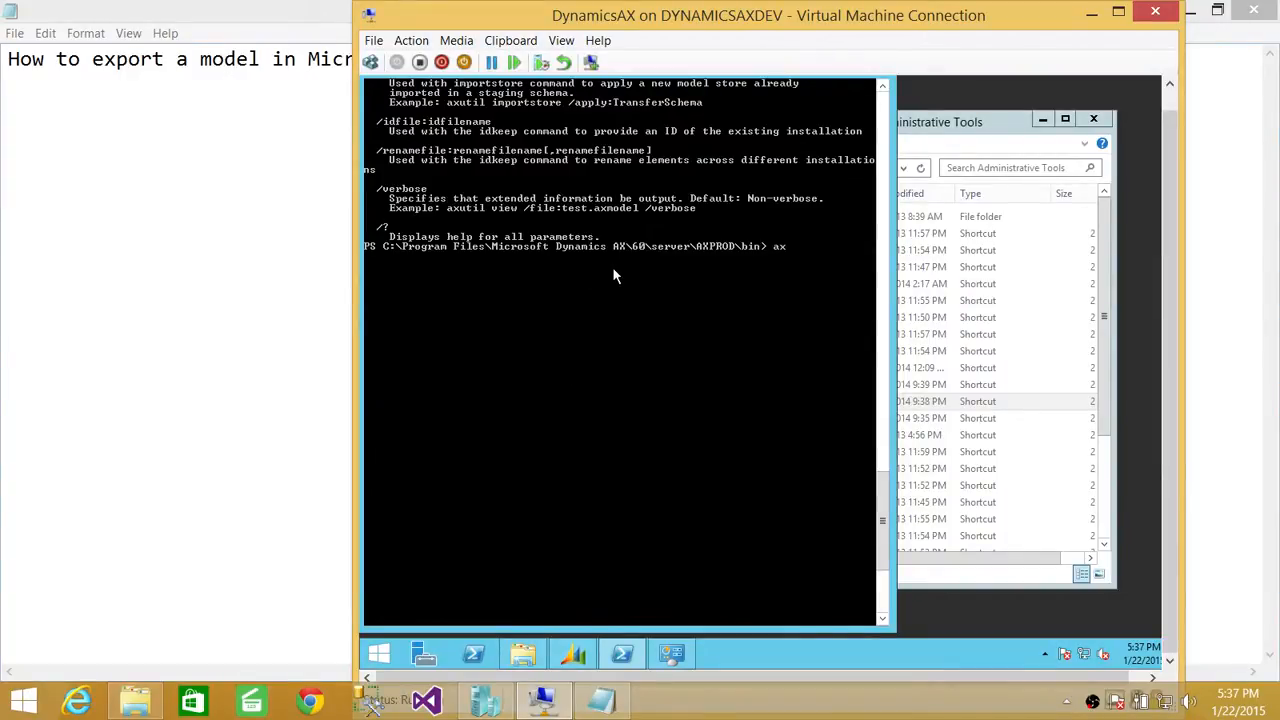
text(util.exe)
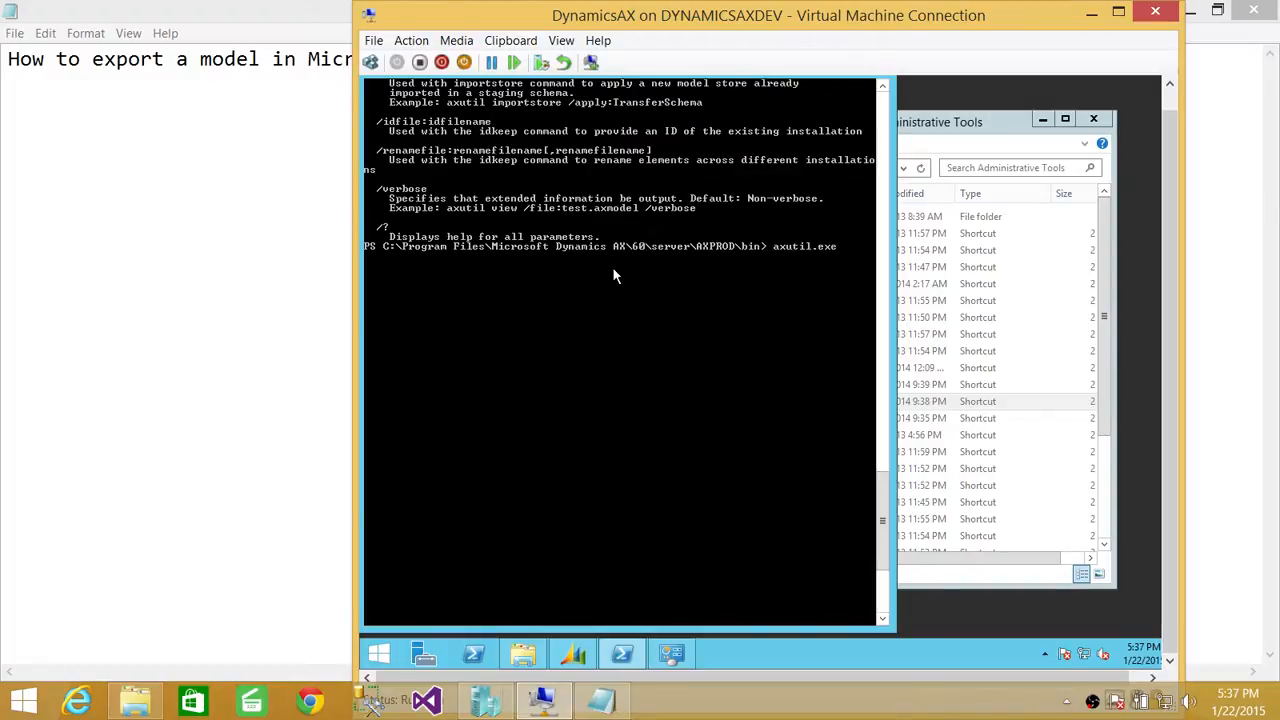
text(export)
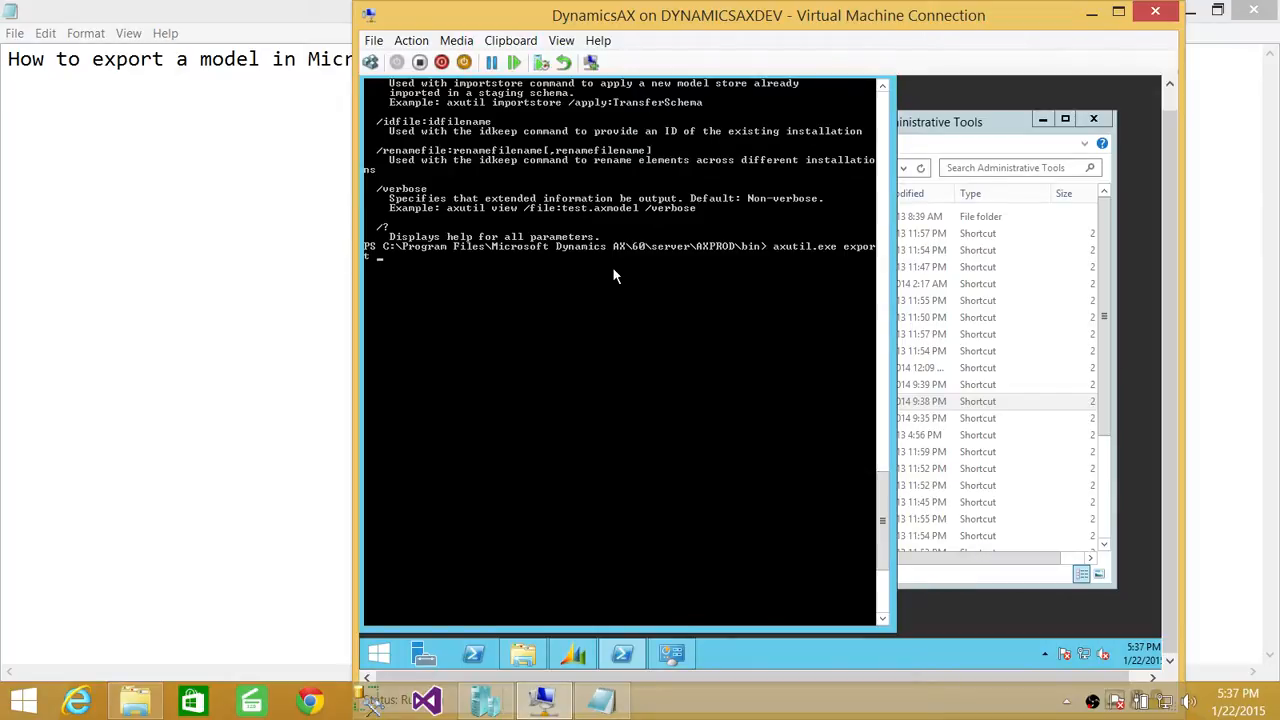
text(fi)
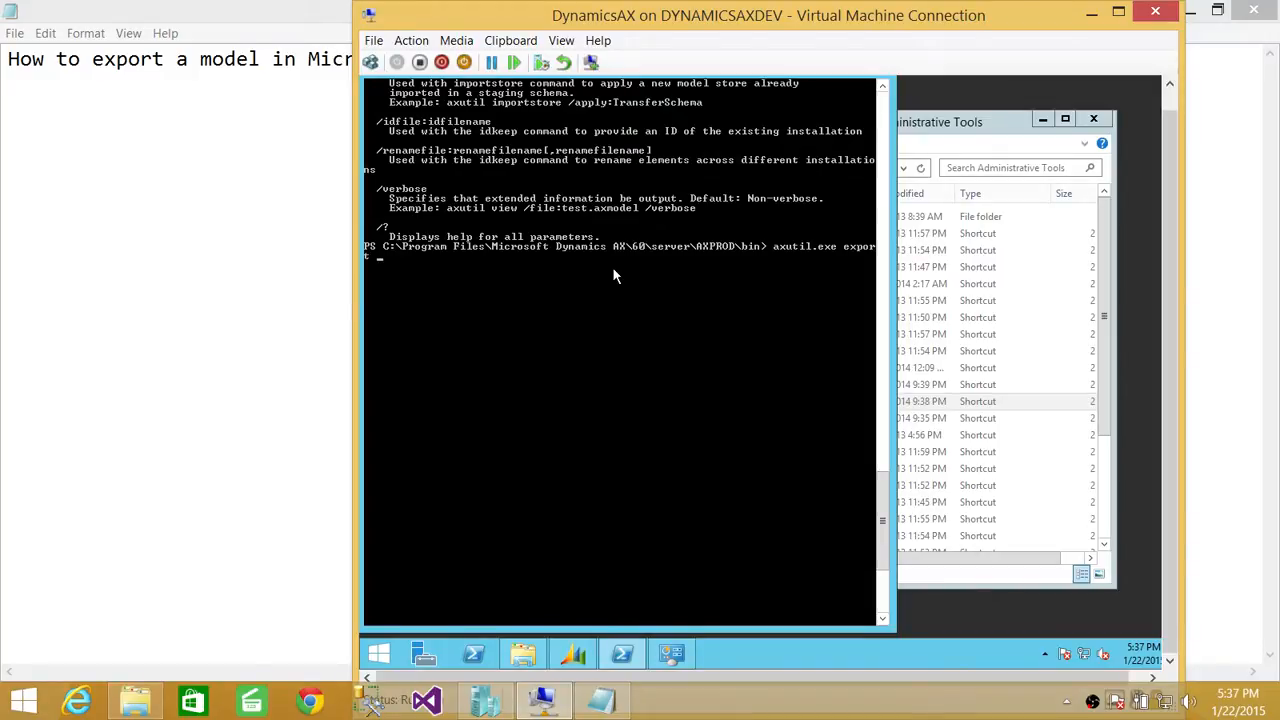
text(/file:)
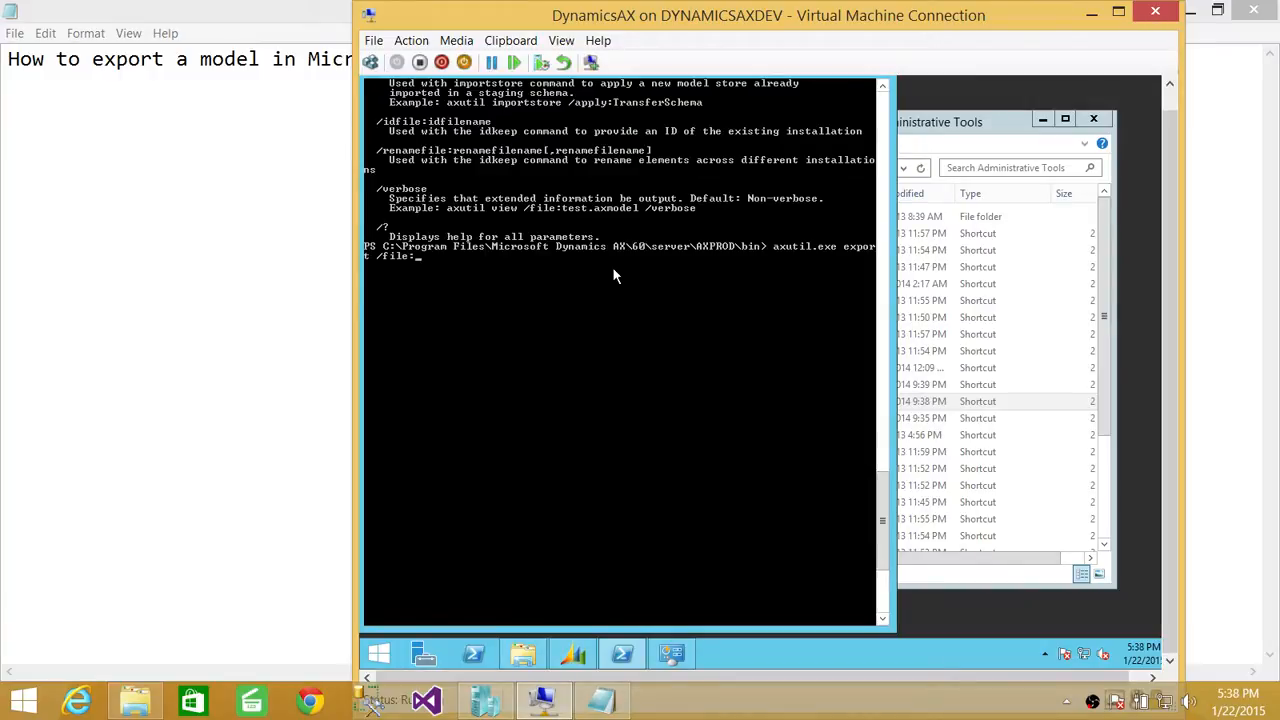
text(C:)
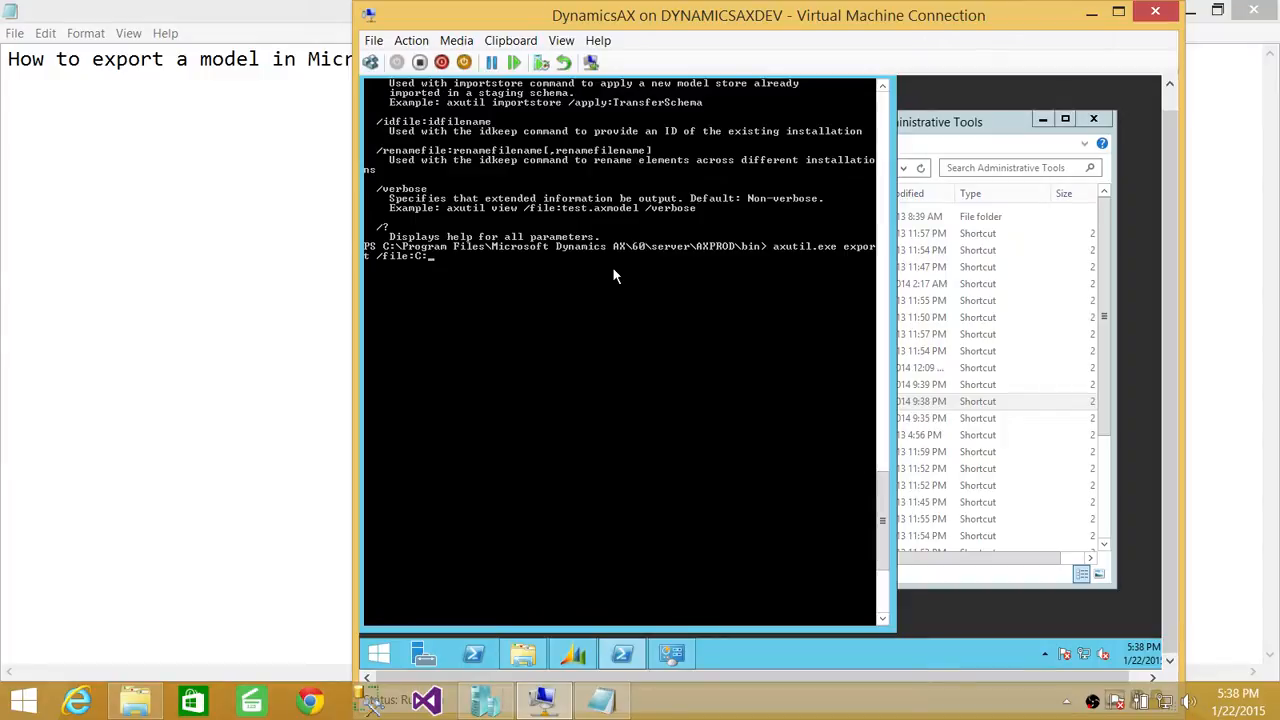
text(\)
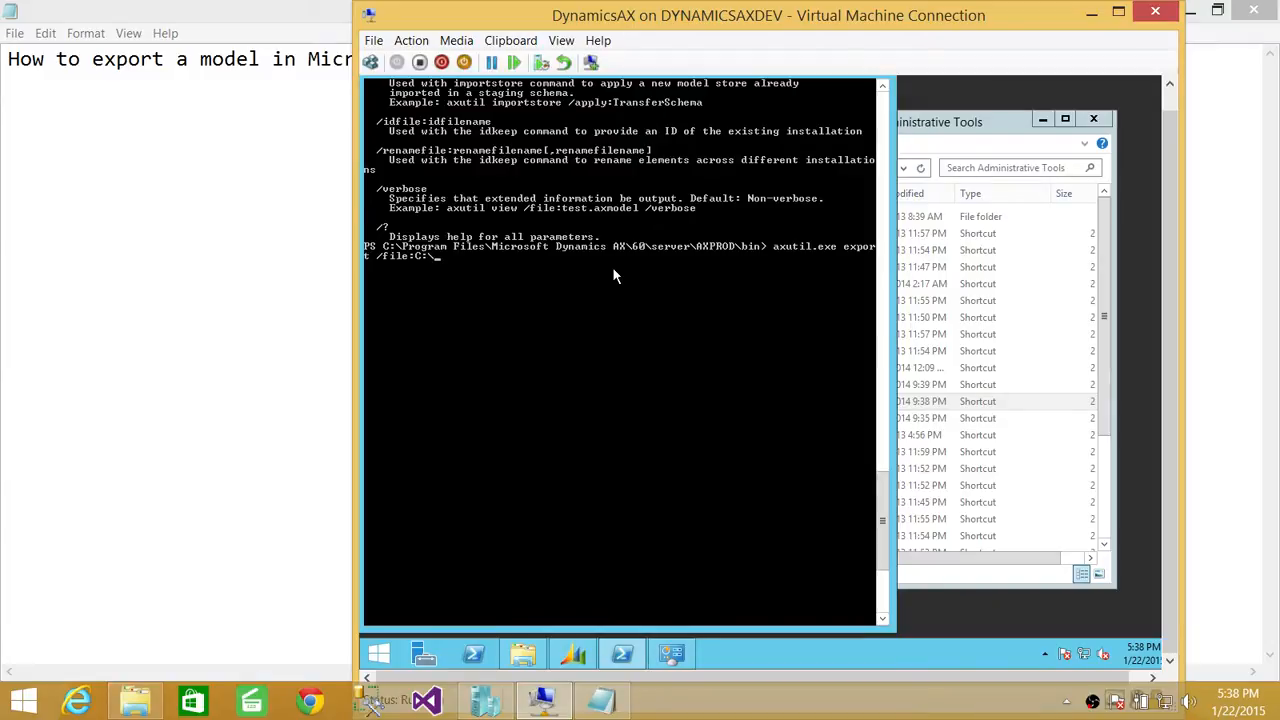
text(GER)
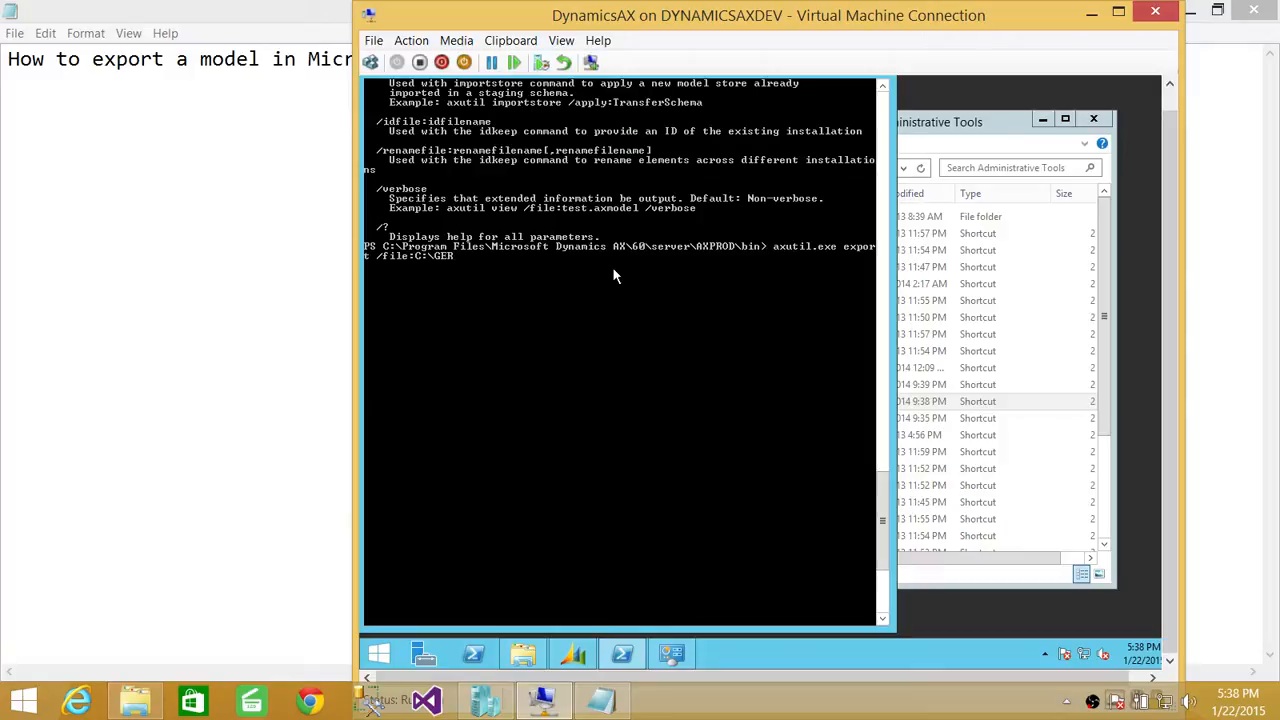
text(axmd)
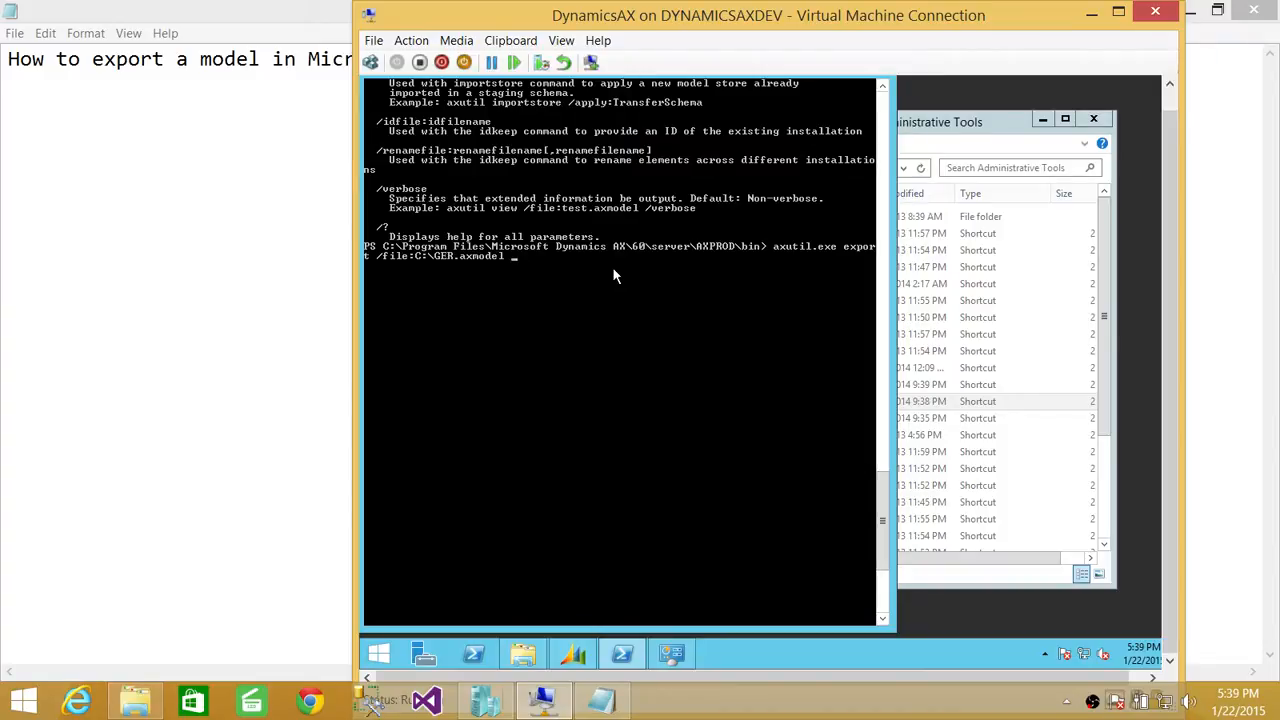
text(/model)
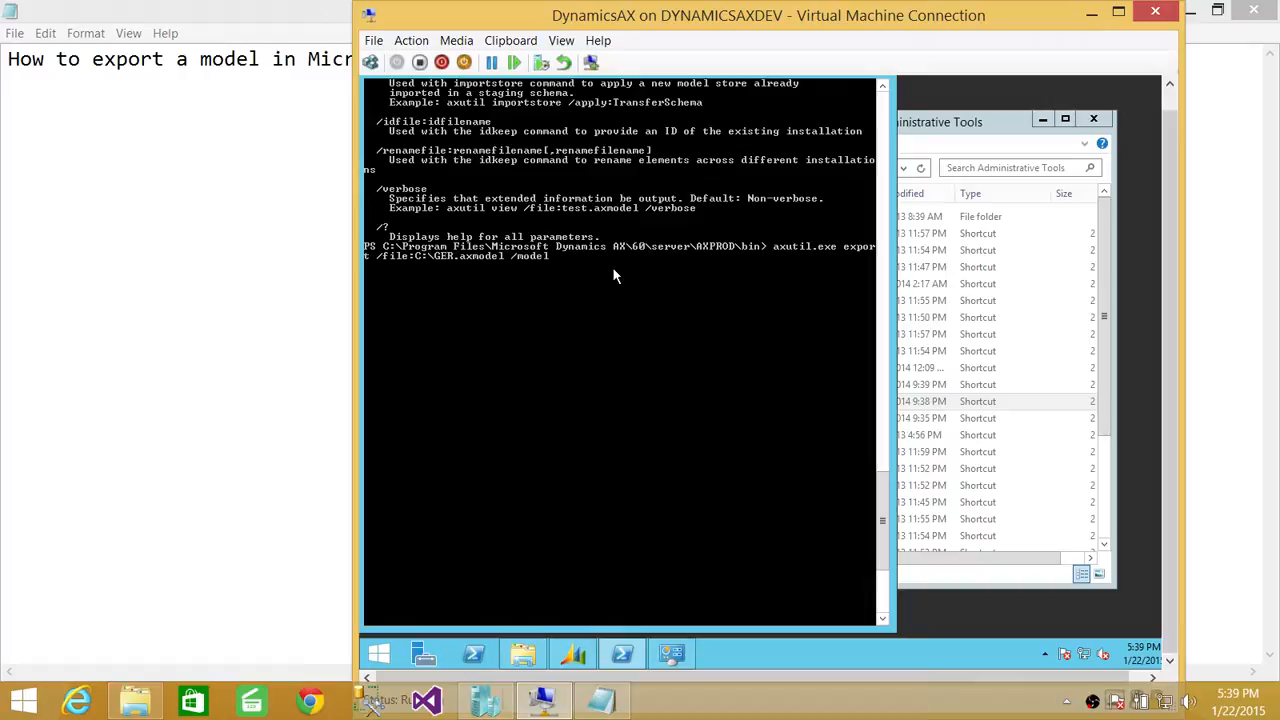
text(:)
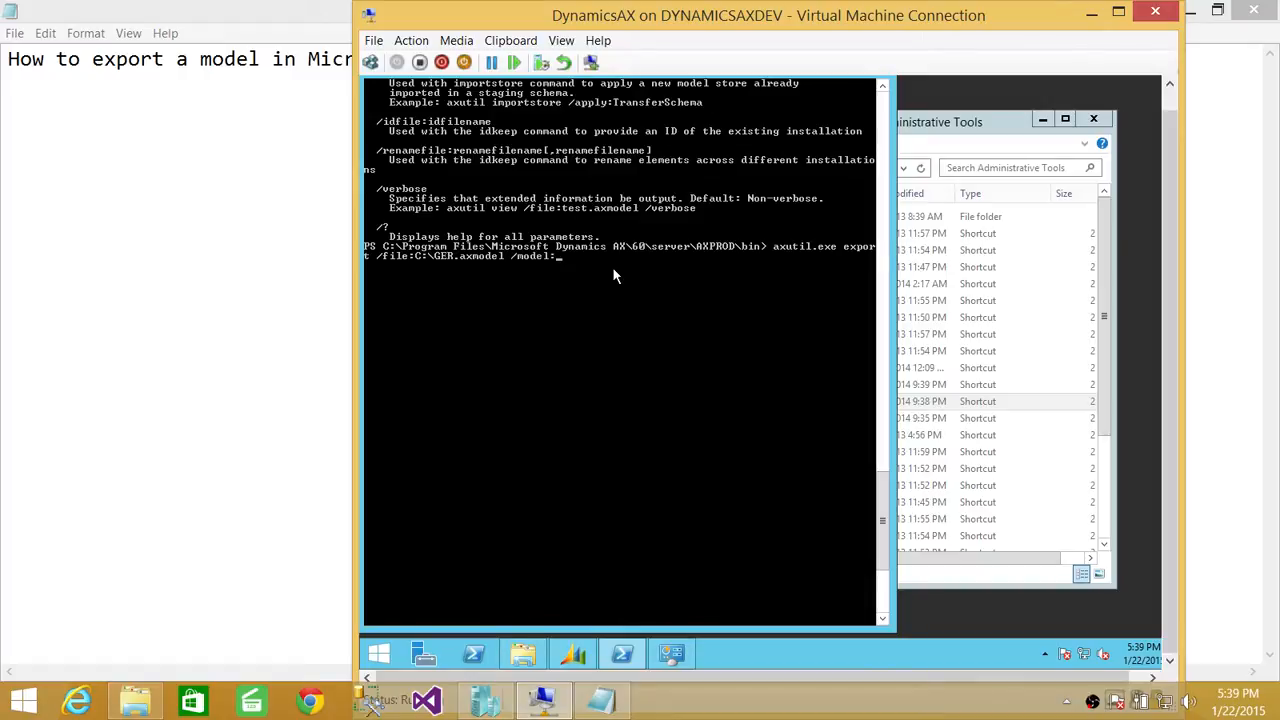
text(GER)
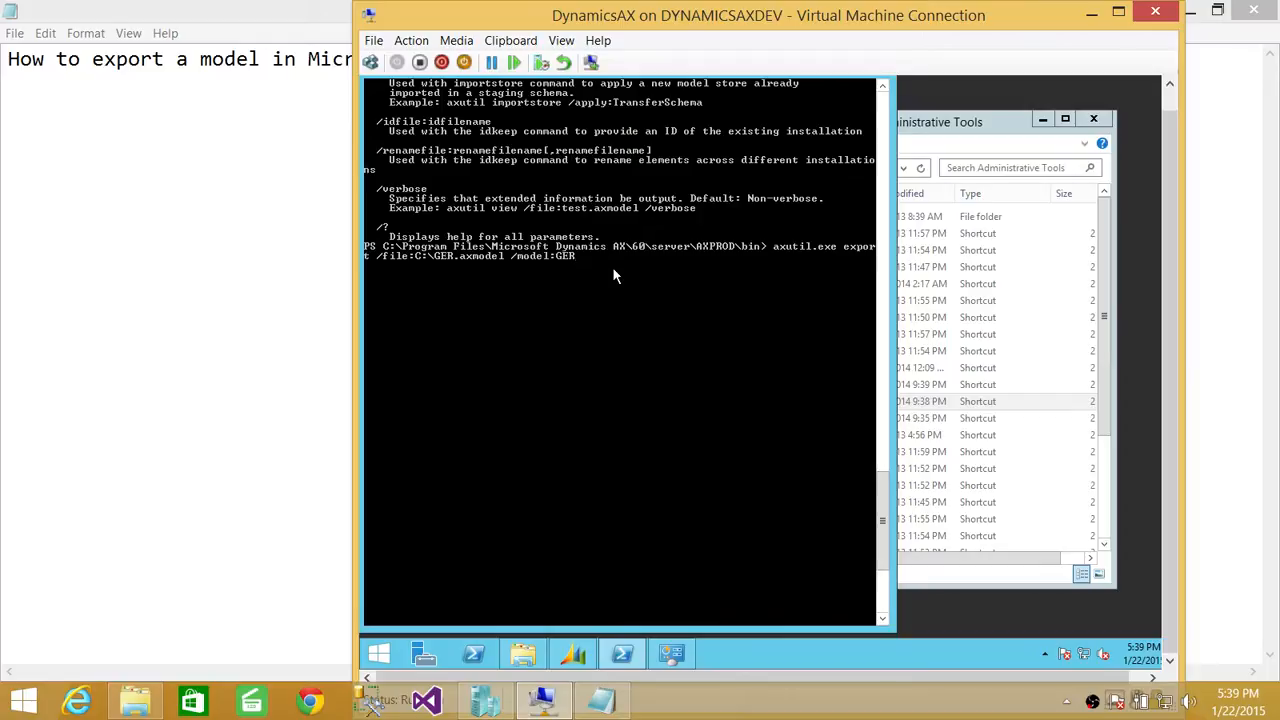
key(Return)
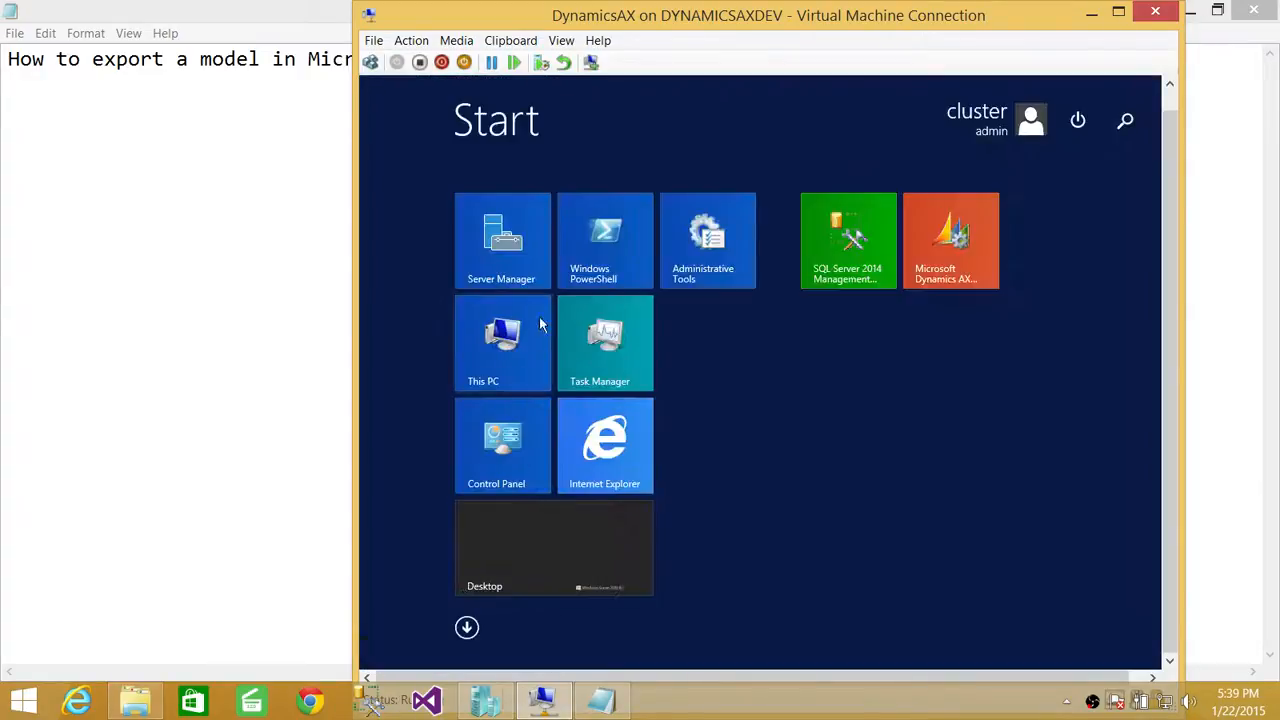
- Browse This PC to Local Disk (C:), verify GER.axmodel is listed, then close Explorer
click(504, 344)
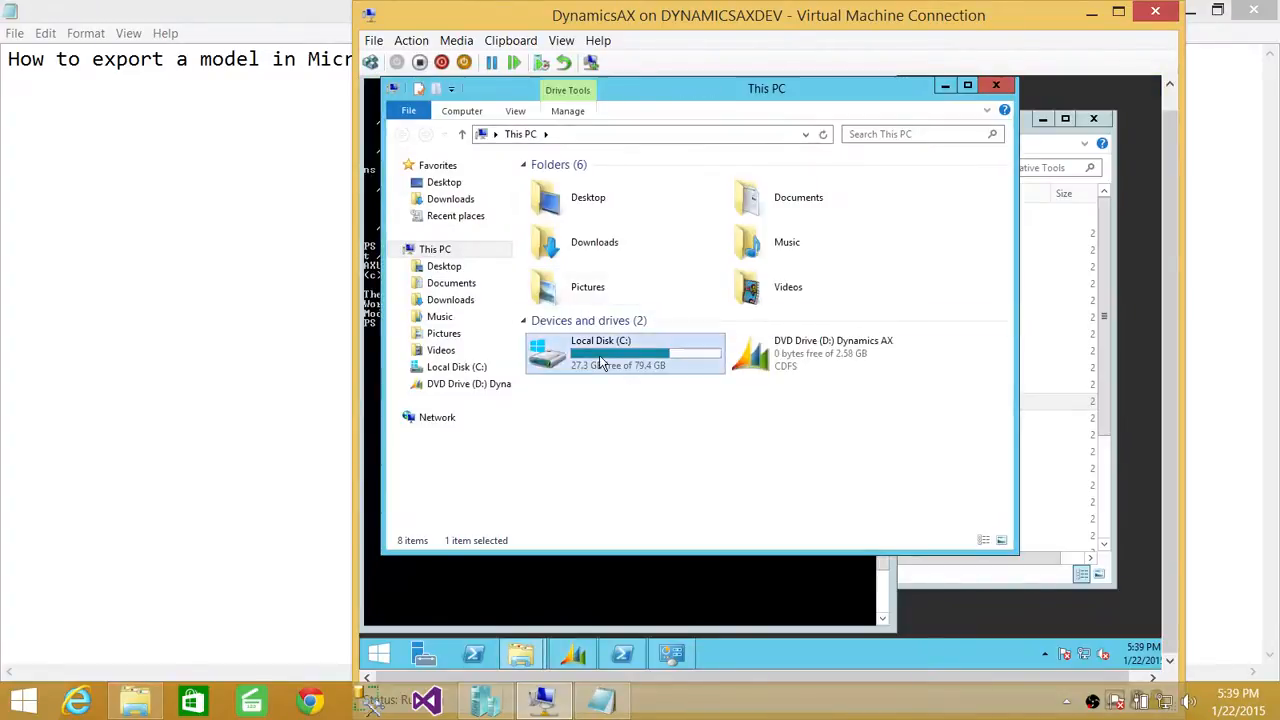
double_click(600, 356)
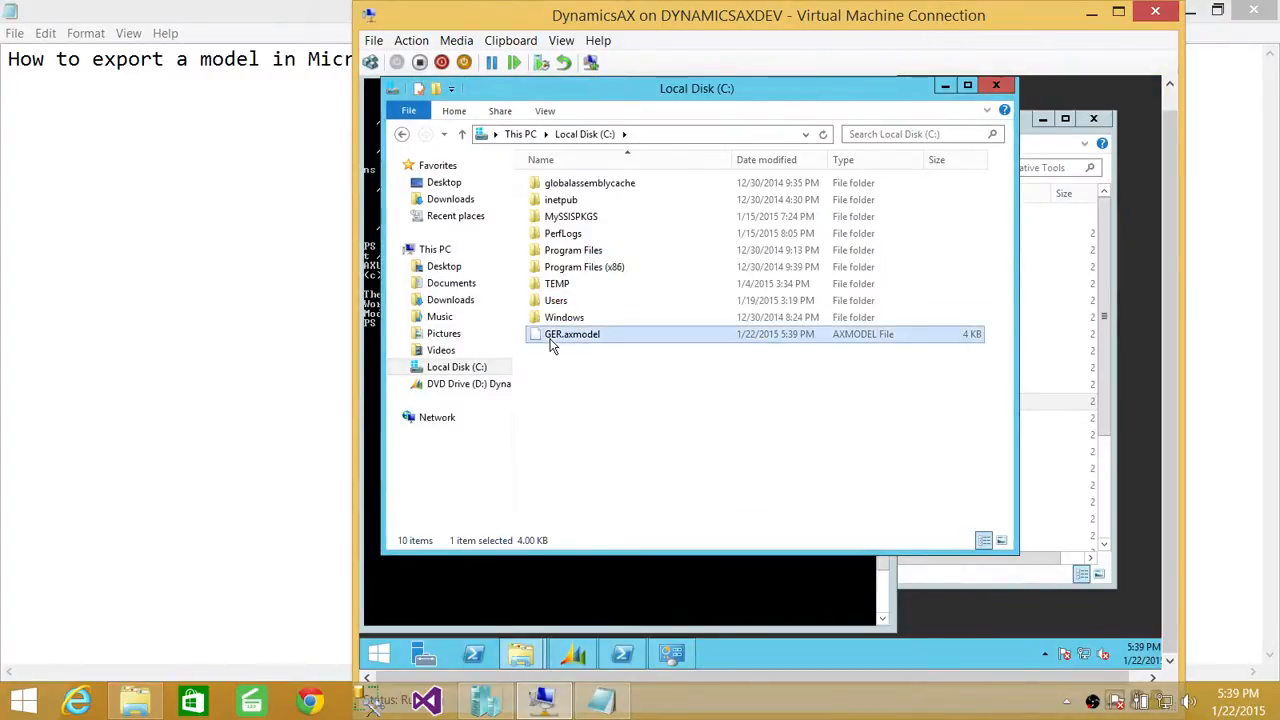
mouse_move(844, 276)
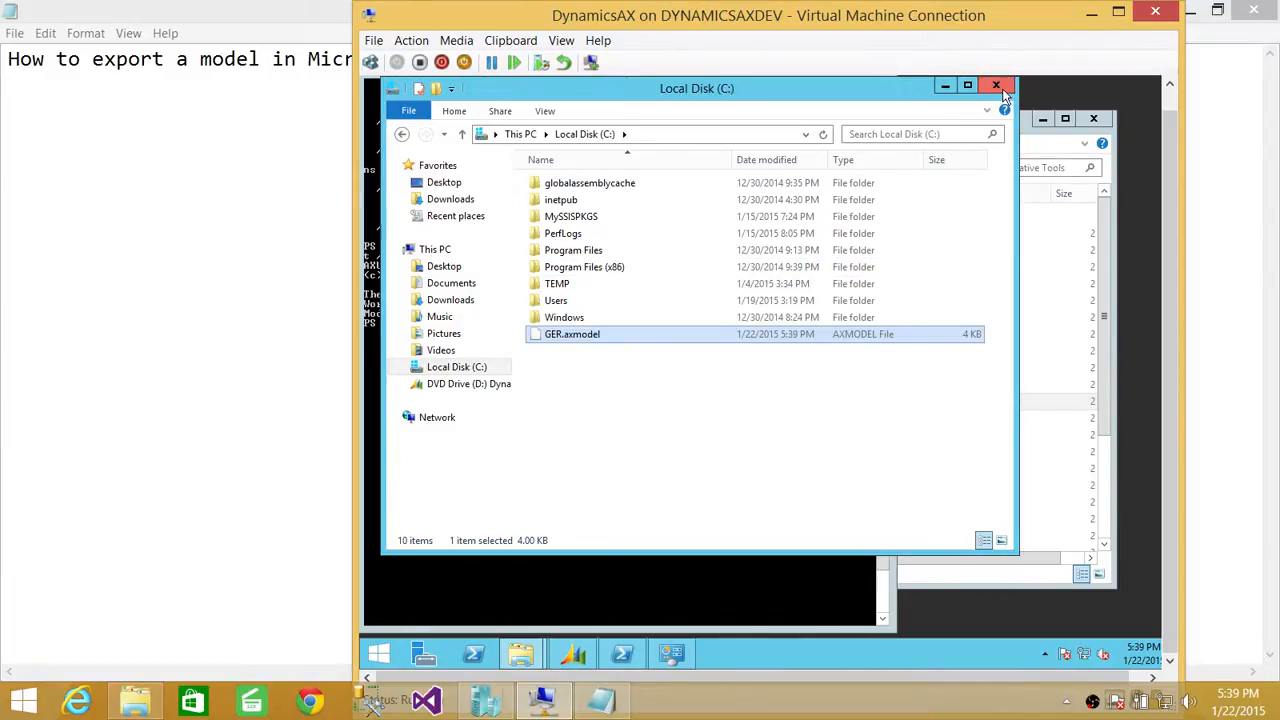
click(996, 84)
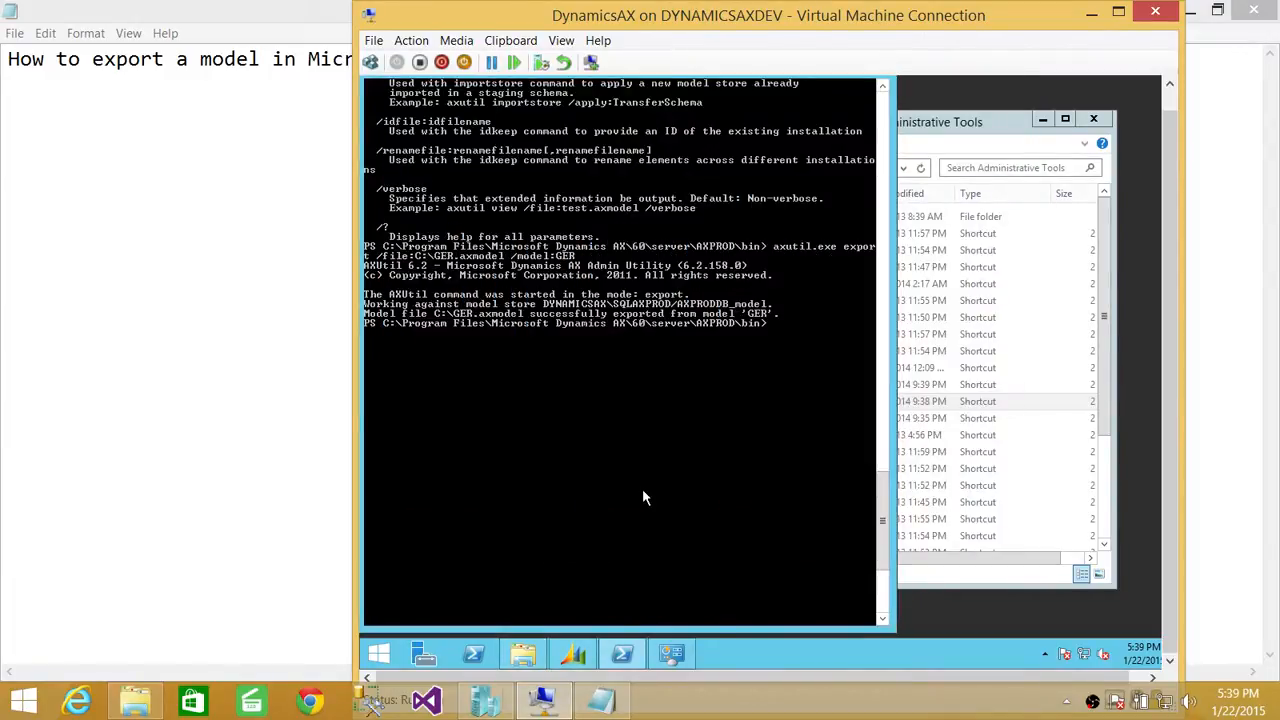
- Run axutil.exe list to show the model store's models, including GER
text(a)
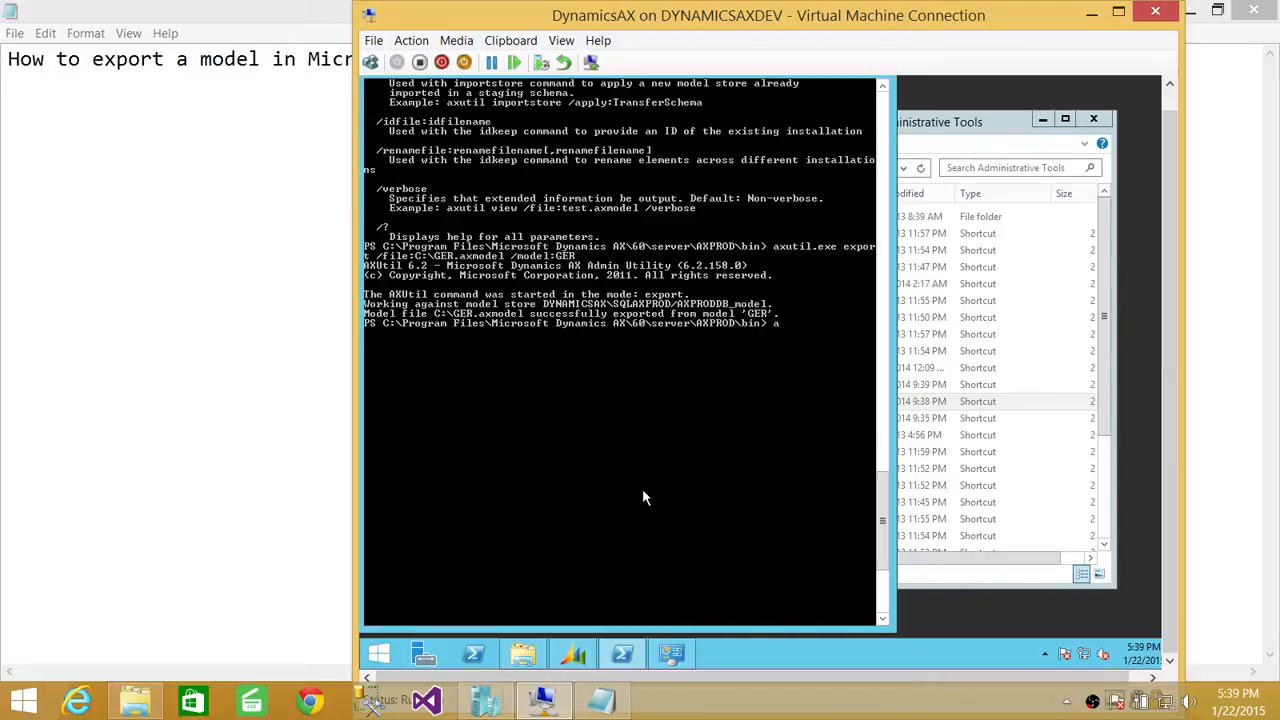
text(axutil.exe list)
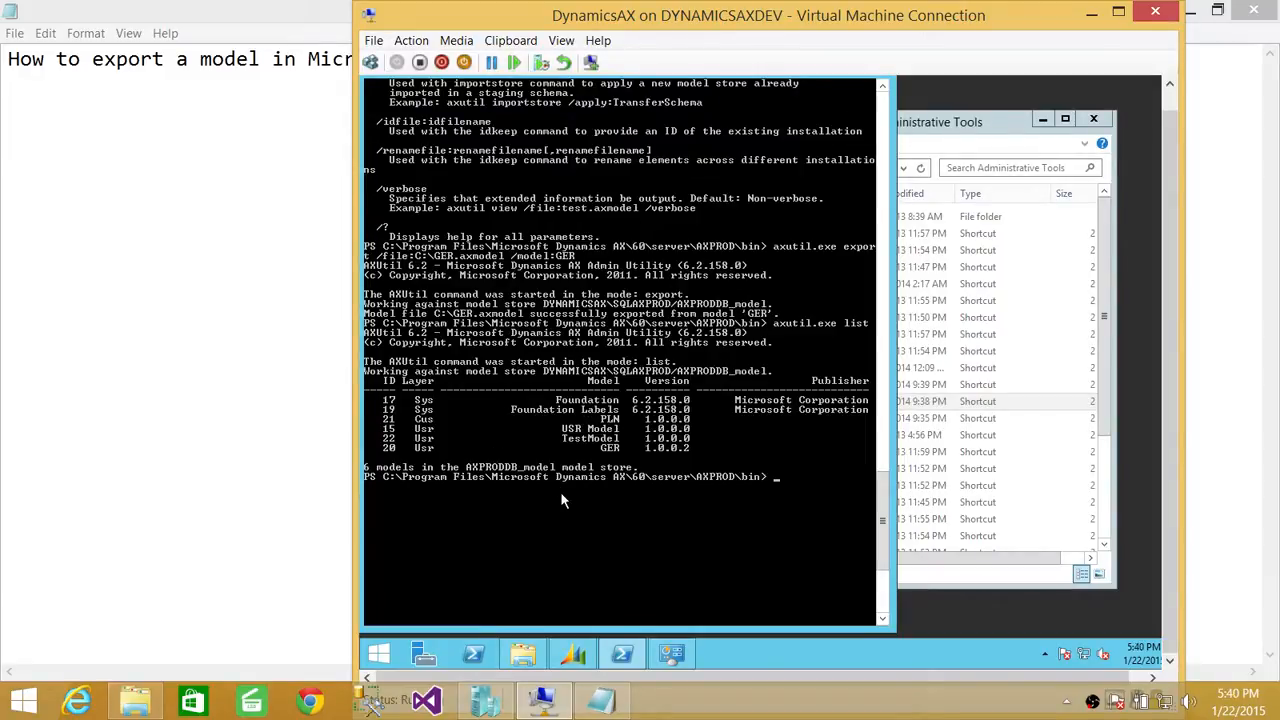
text(axutil.exe list)
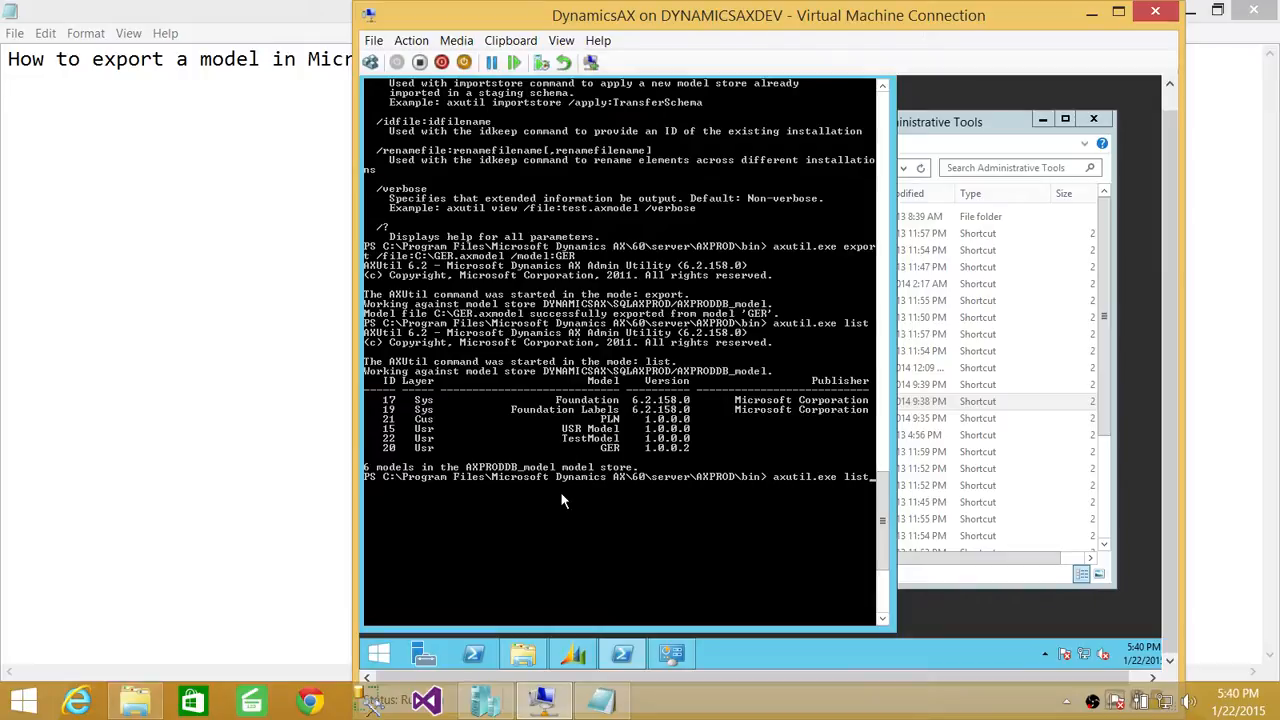